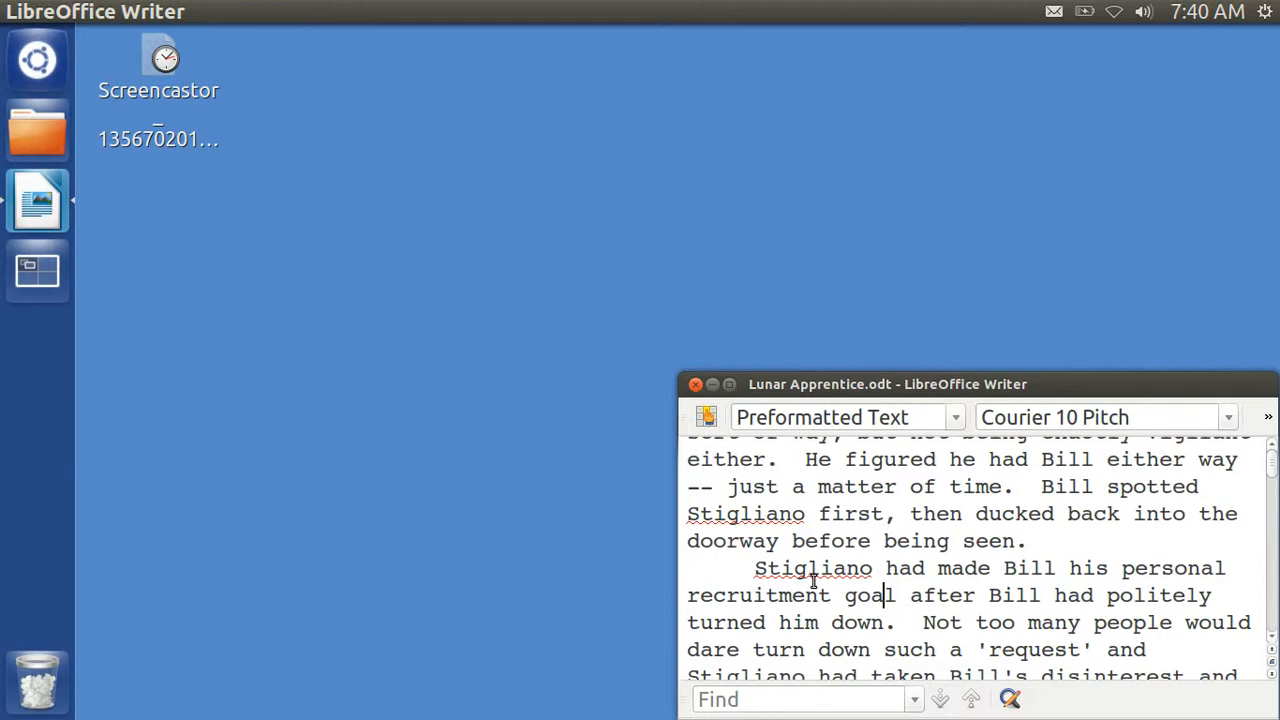
# Drag the Lunar Apprentice Writer window up to the top-right of the screen
pyautogui.moveTo(887, 384); pyautogui.dragTo(887, 35)
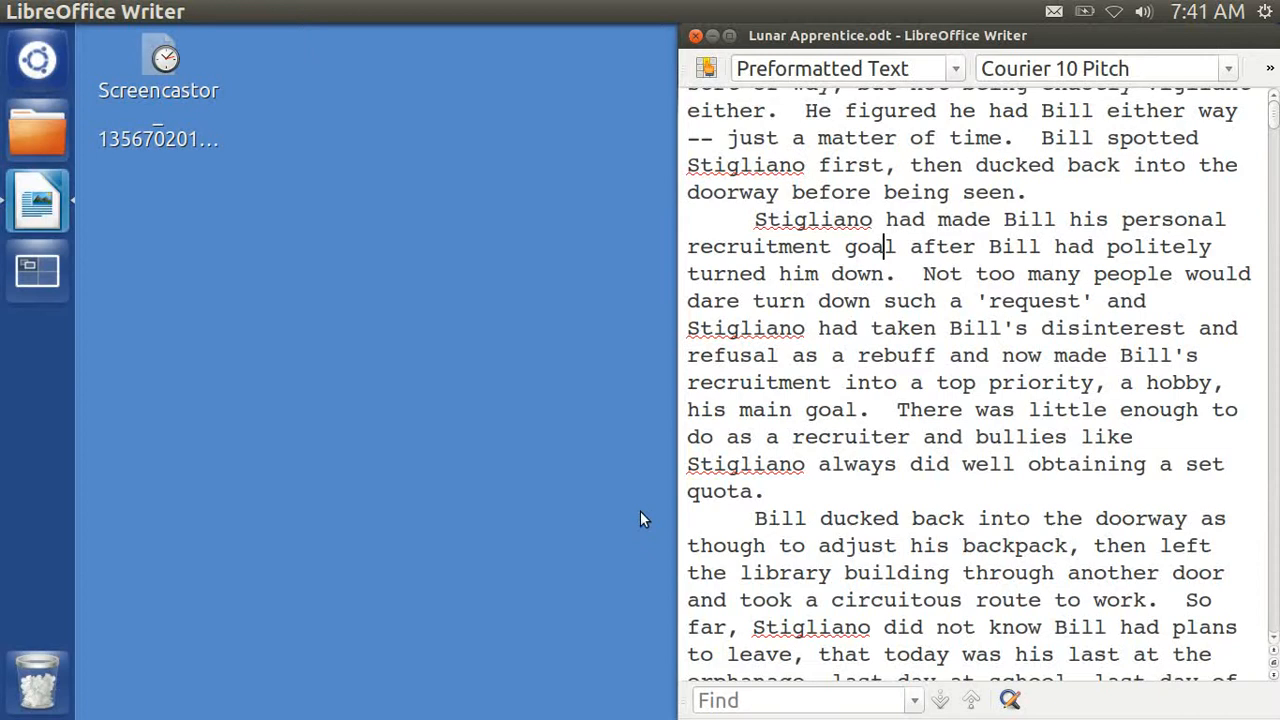
pyautogui.moveTo(37, 60)
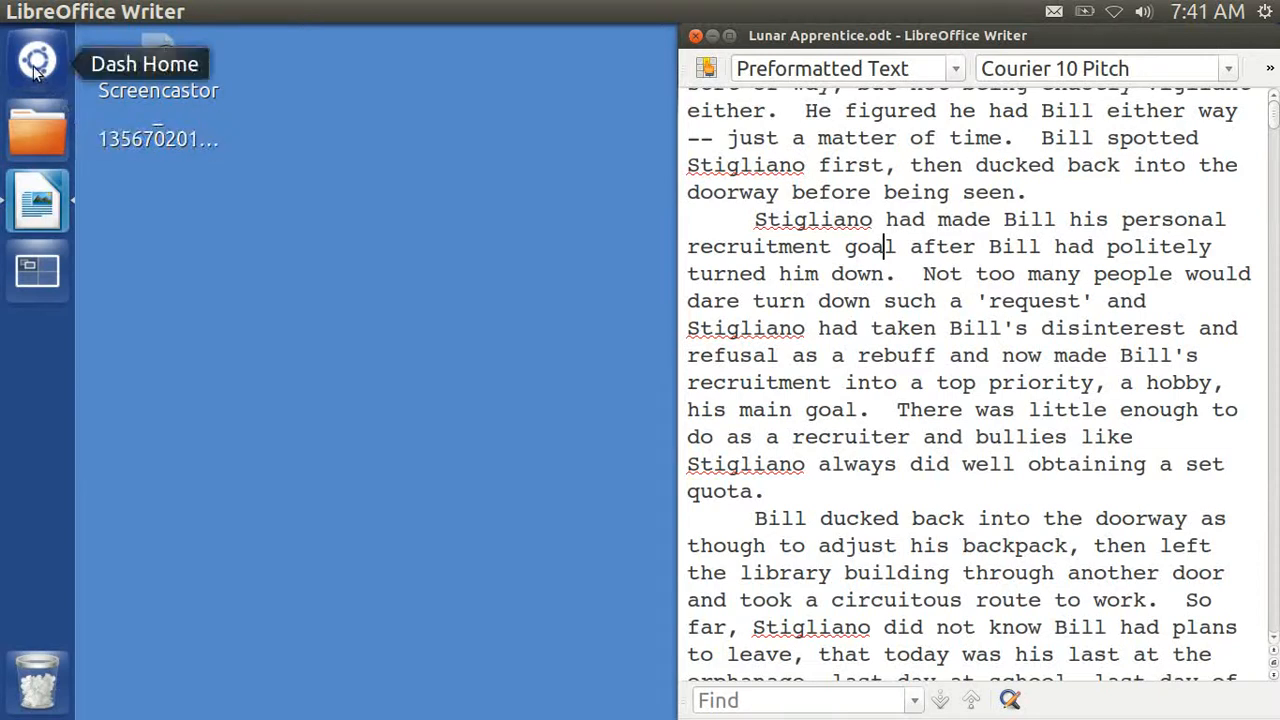
# Launch CCSM from the Dash, dismiss the caution warning, and filter plugins by 'gr'
pyautogui.click(37, 58)
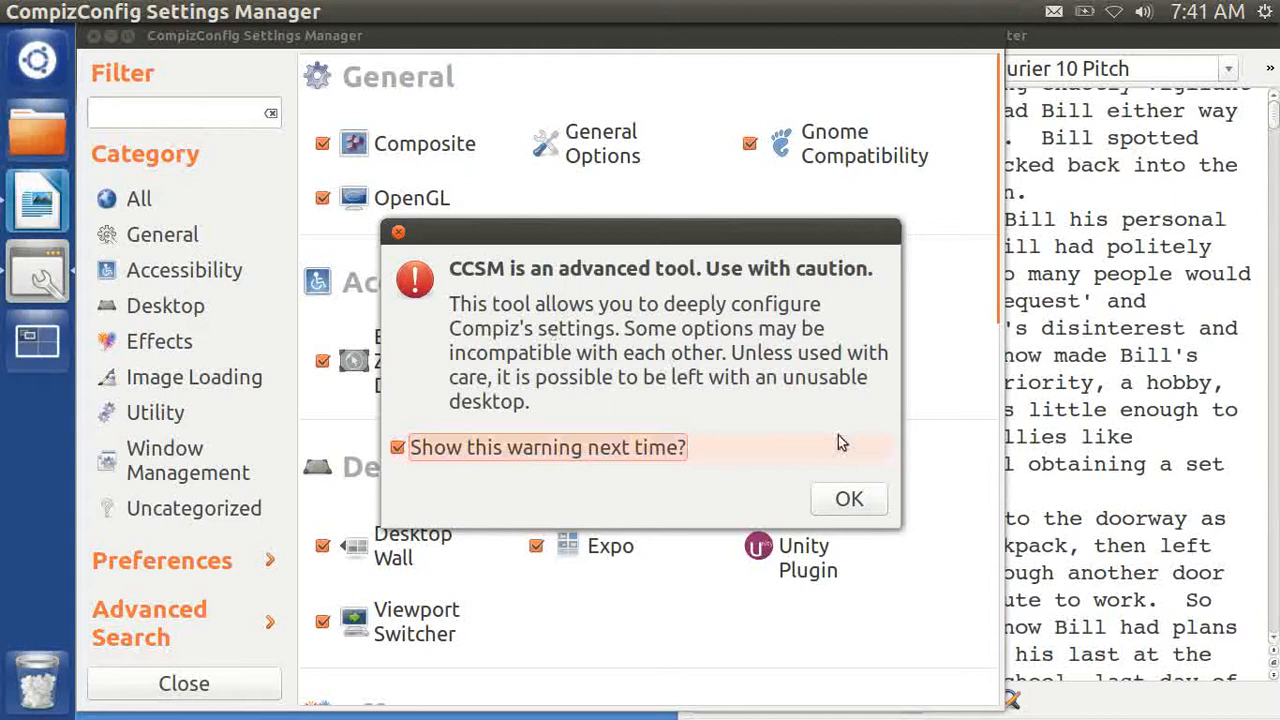
pyautogui.click(848, 498)
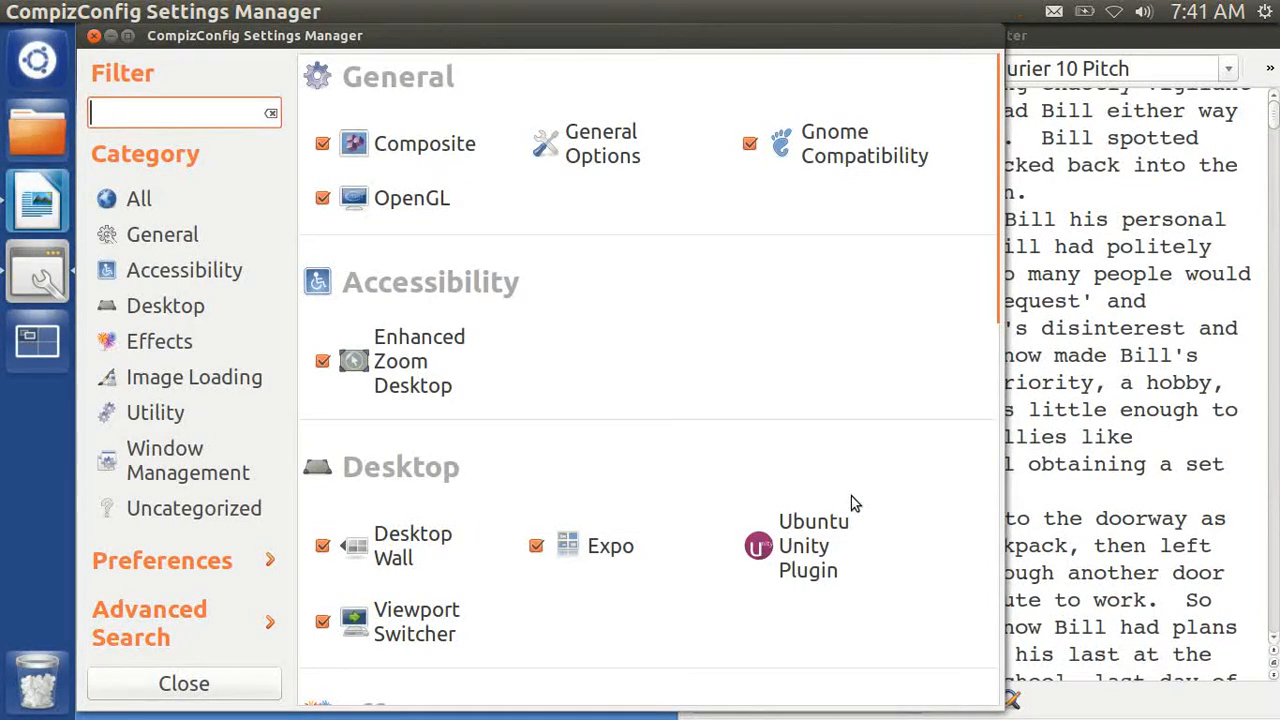
pyautogui.write('g')
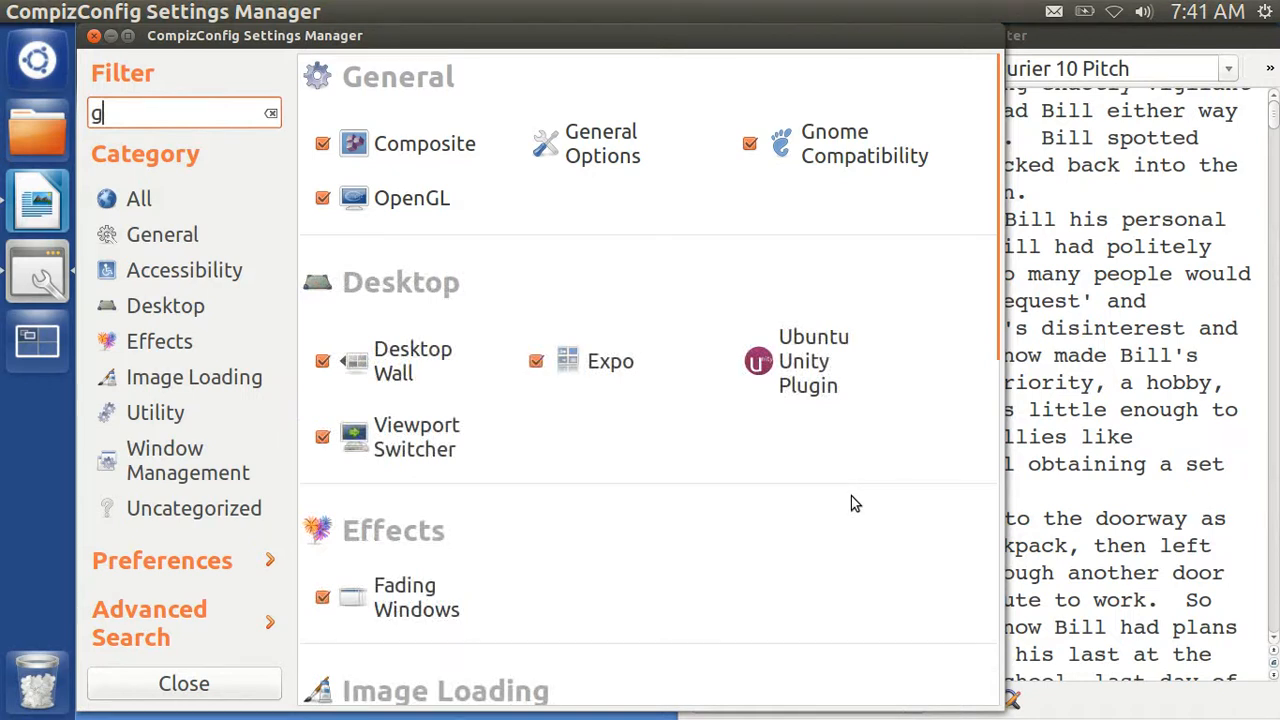
pyautogui.write('r')
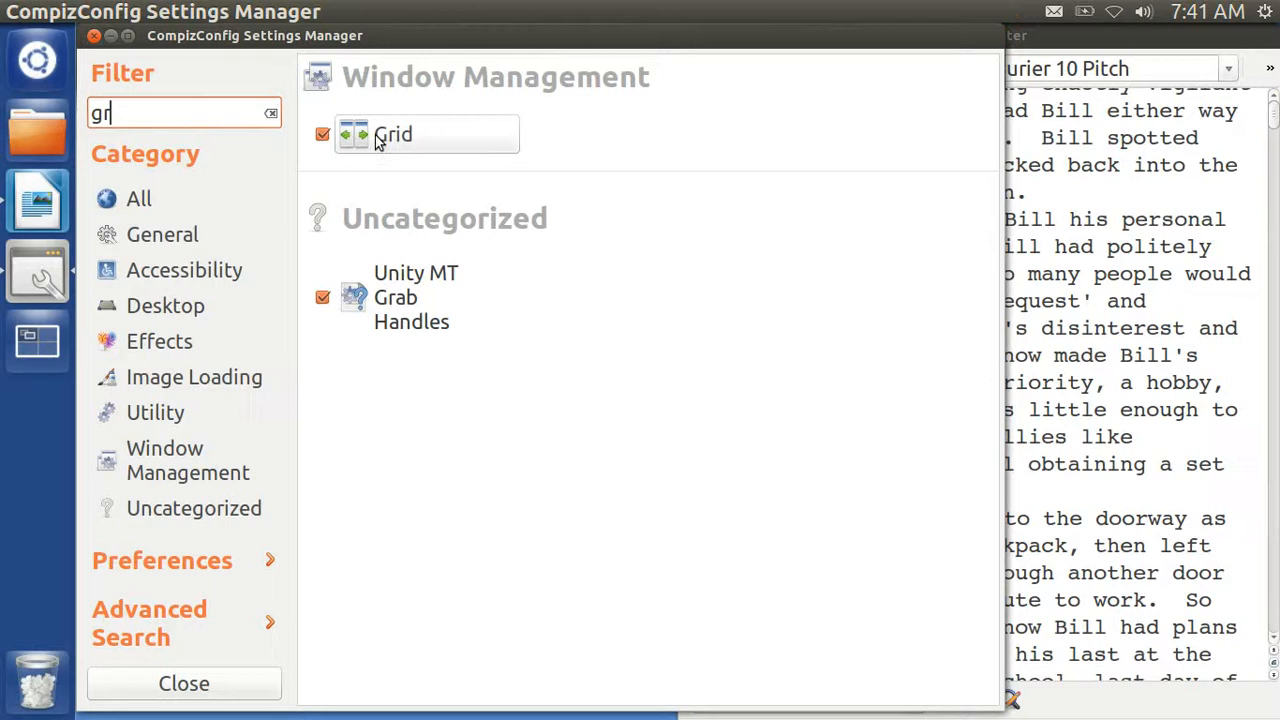
# Open the Grid plugin to view its window-placement key bindings
pyautogui.click(393, 134)
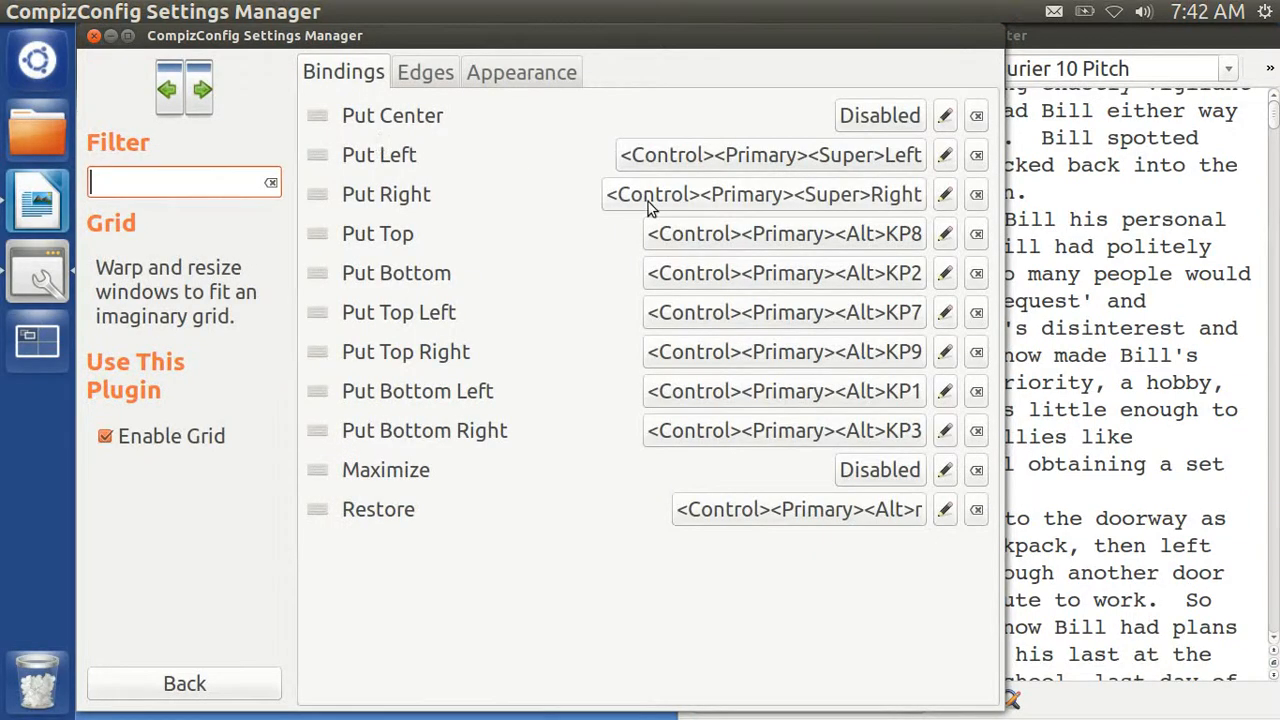
pyautogui.moveTo(840, 233)
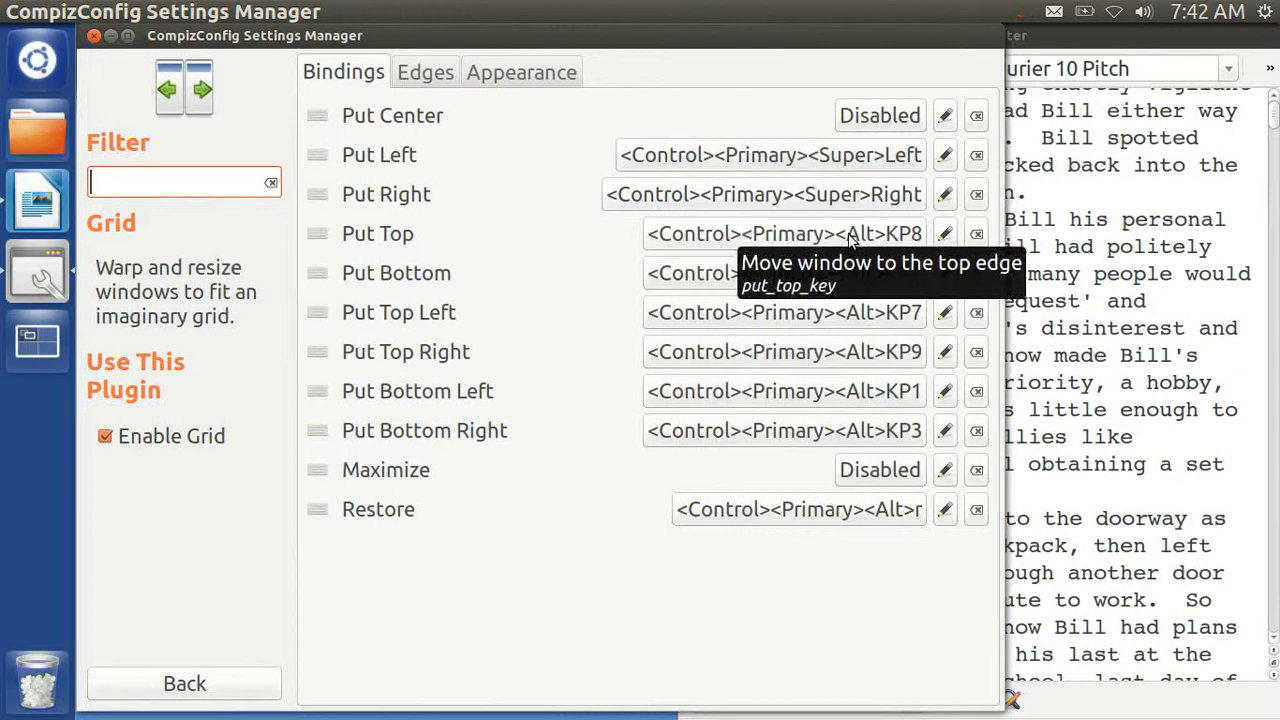
pyautogui.moveTo(944, 233)
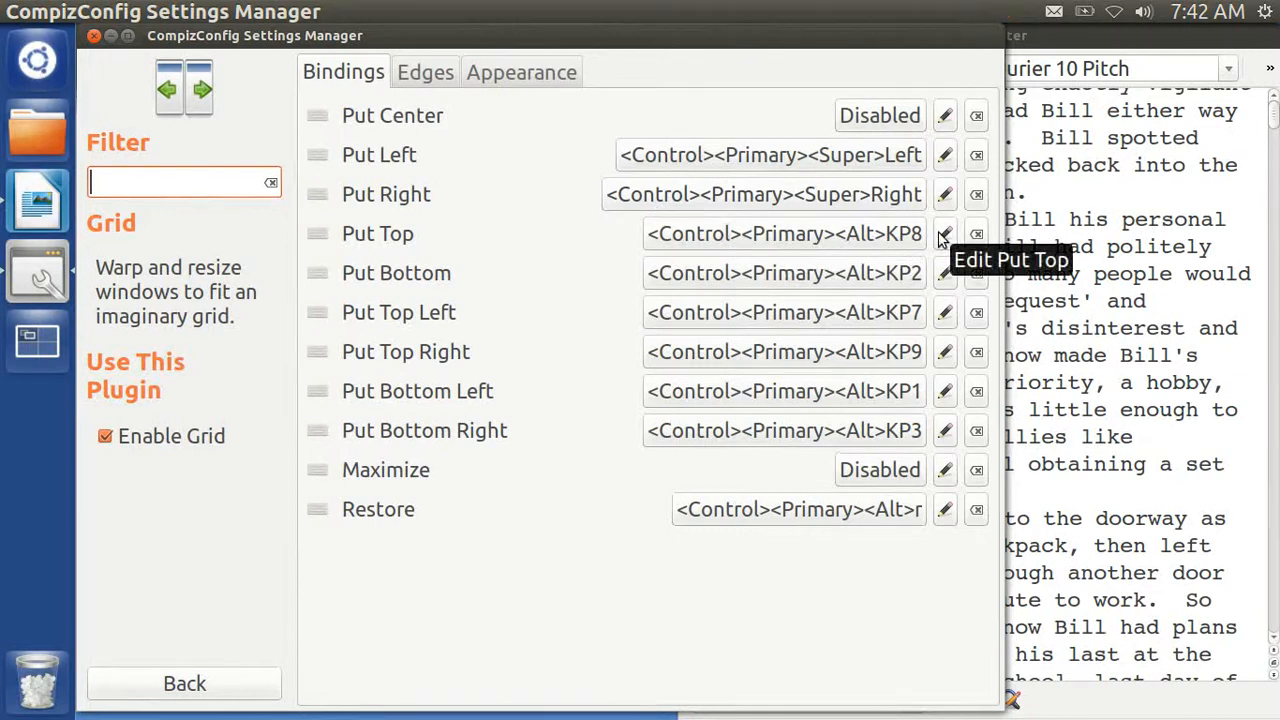
pyautogui.moveTo(943, 233)
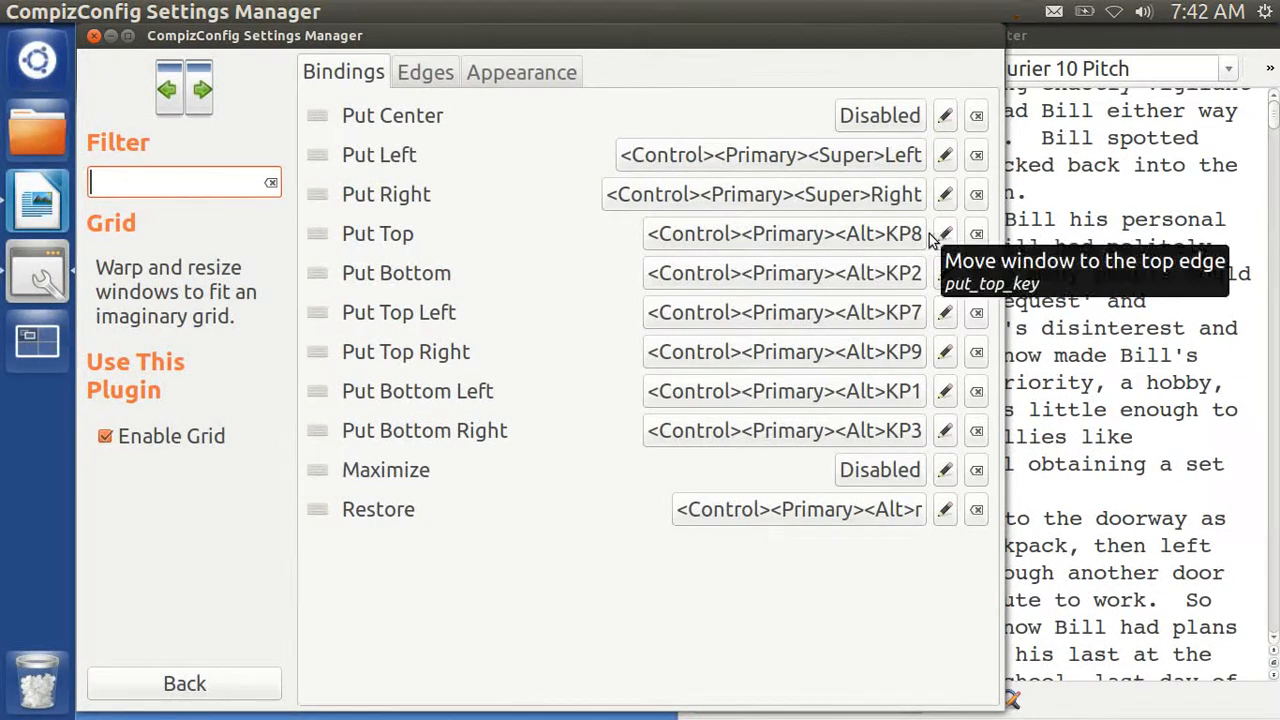
pyautogui.moveTo(925, 273)
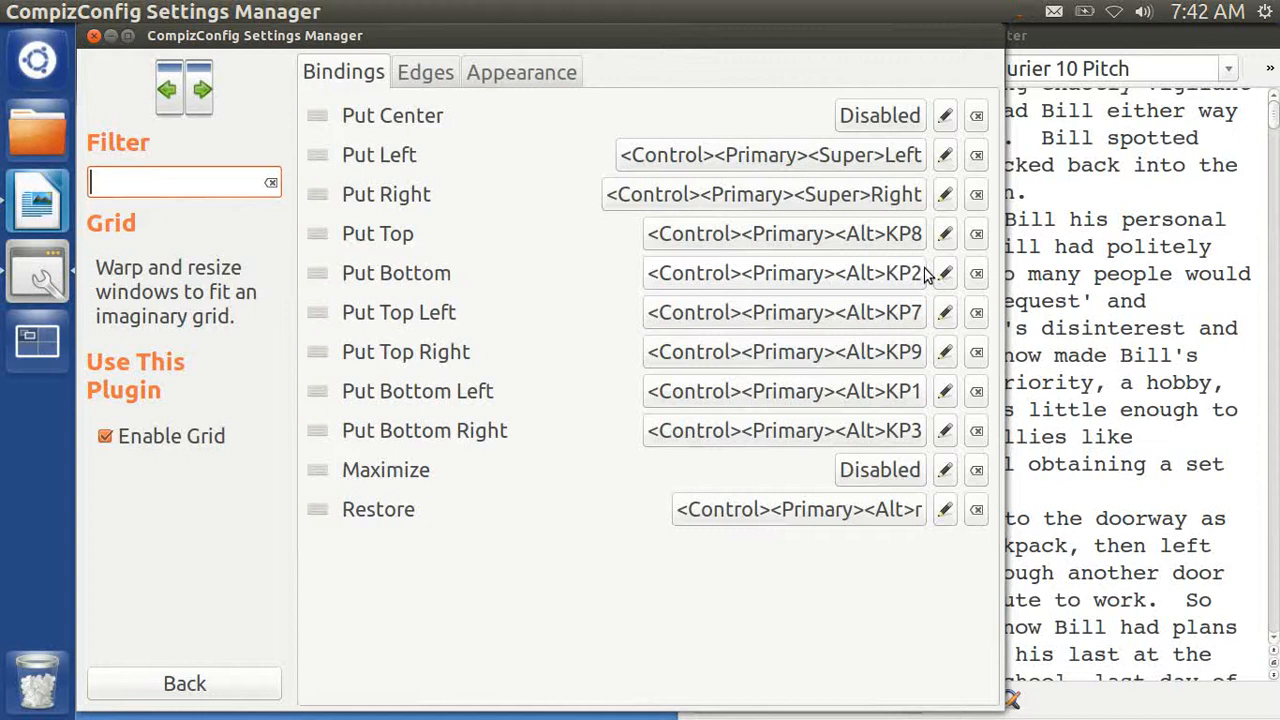
pyautogui.moveTo(925, 273)
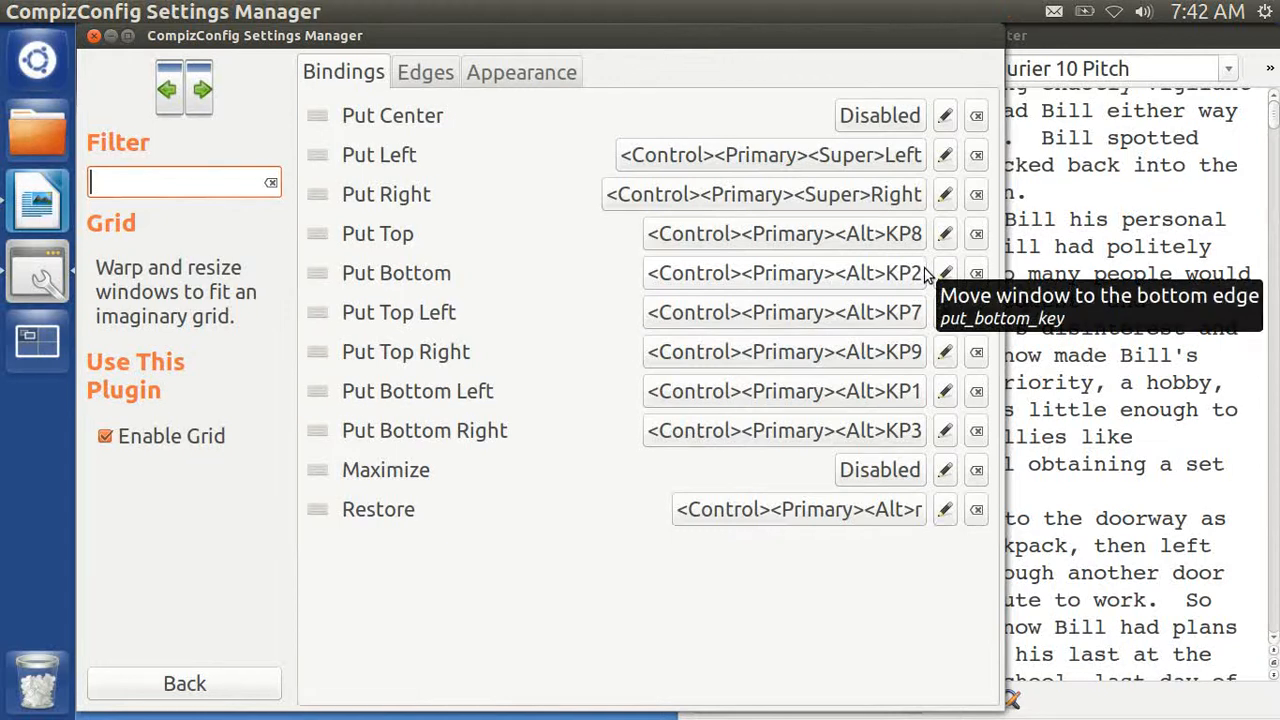
pyautogui.moveTo(920, 405)
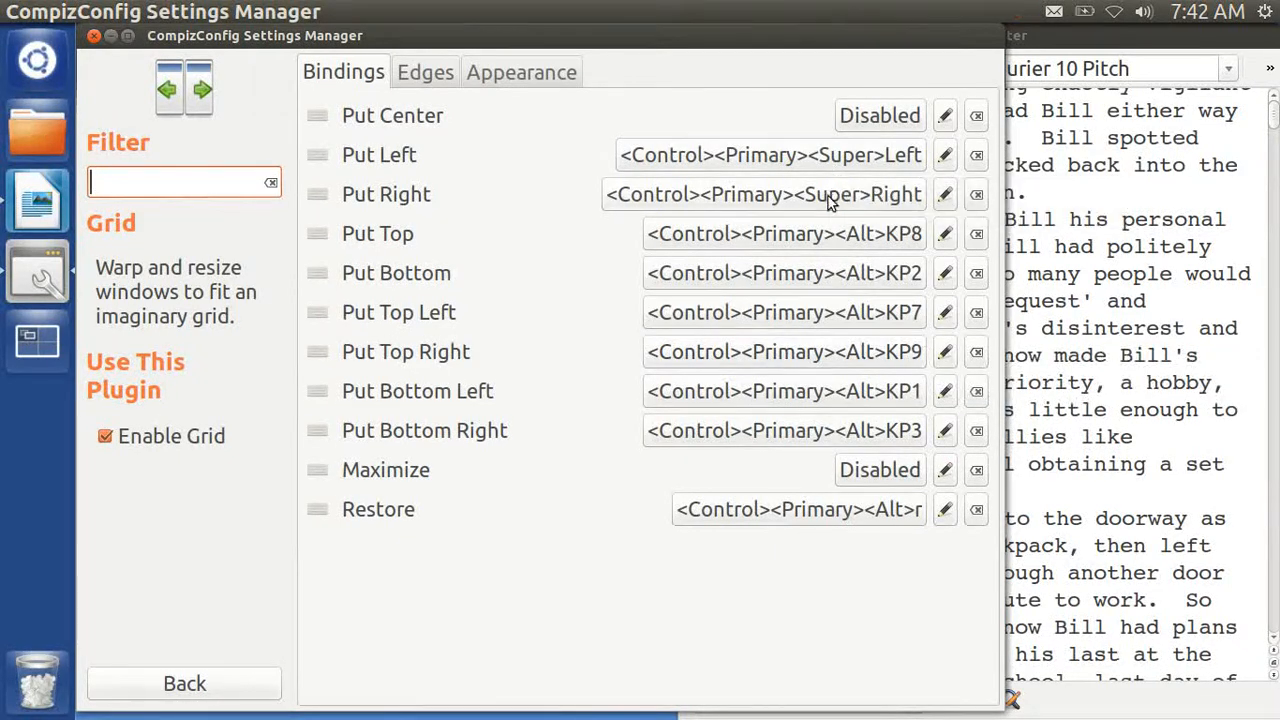
pyautogui.moveTo(800, 175)
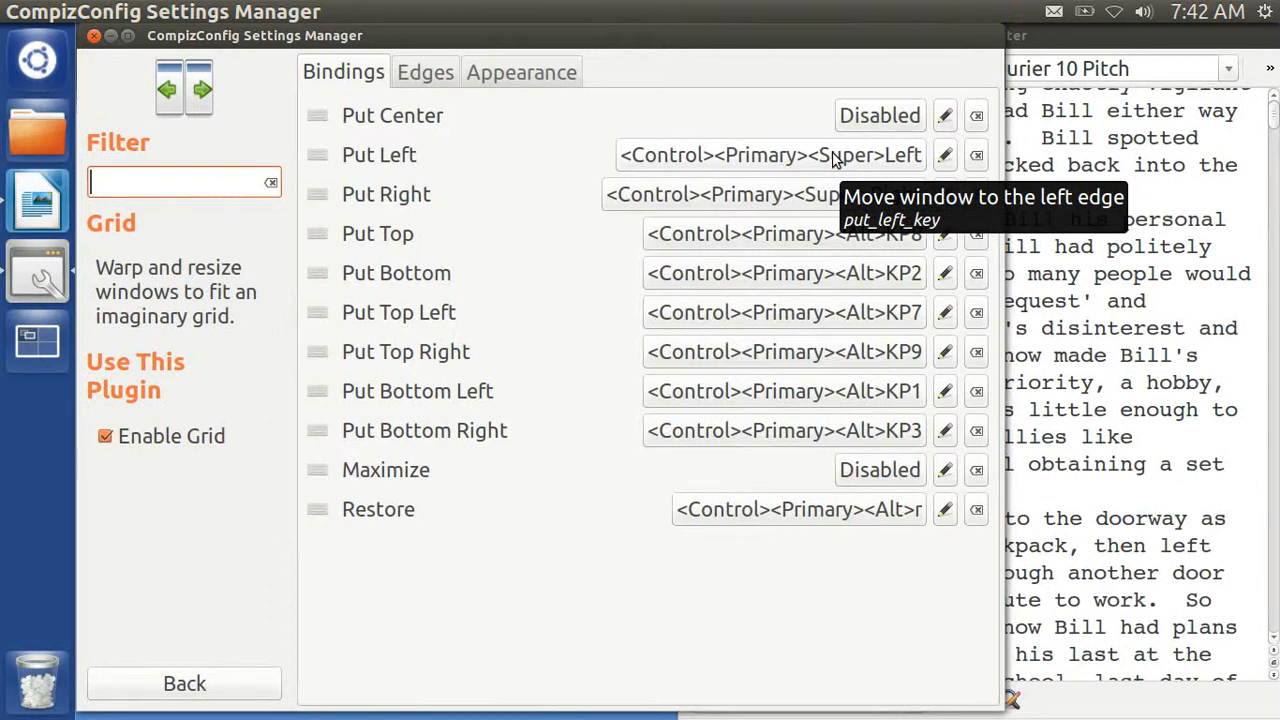
# Rebind Grid's Put Left to Ctrl+Alt+KP4 and Put Right to Ctrl+Alt+KP6
pyautogui.click(944, 155)
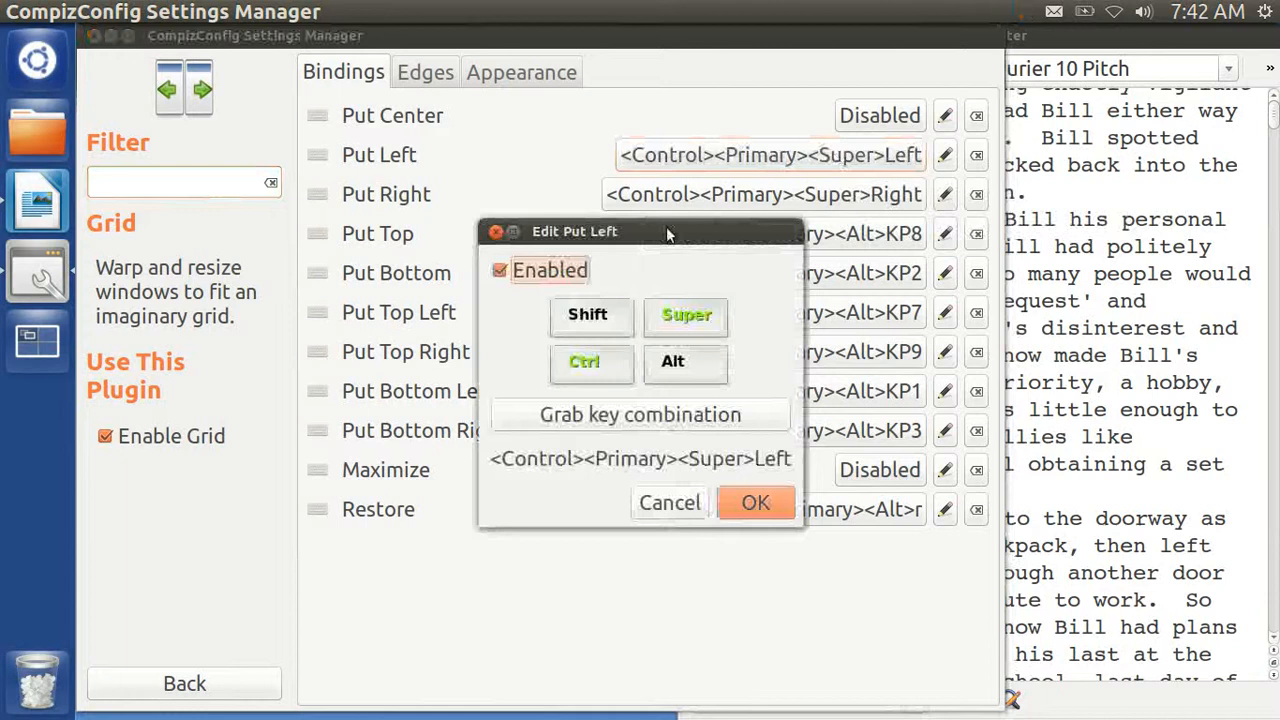
pyautogui.moveTo(620, 420)
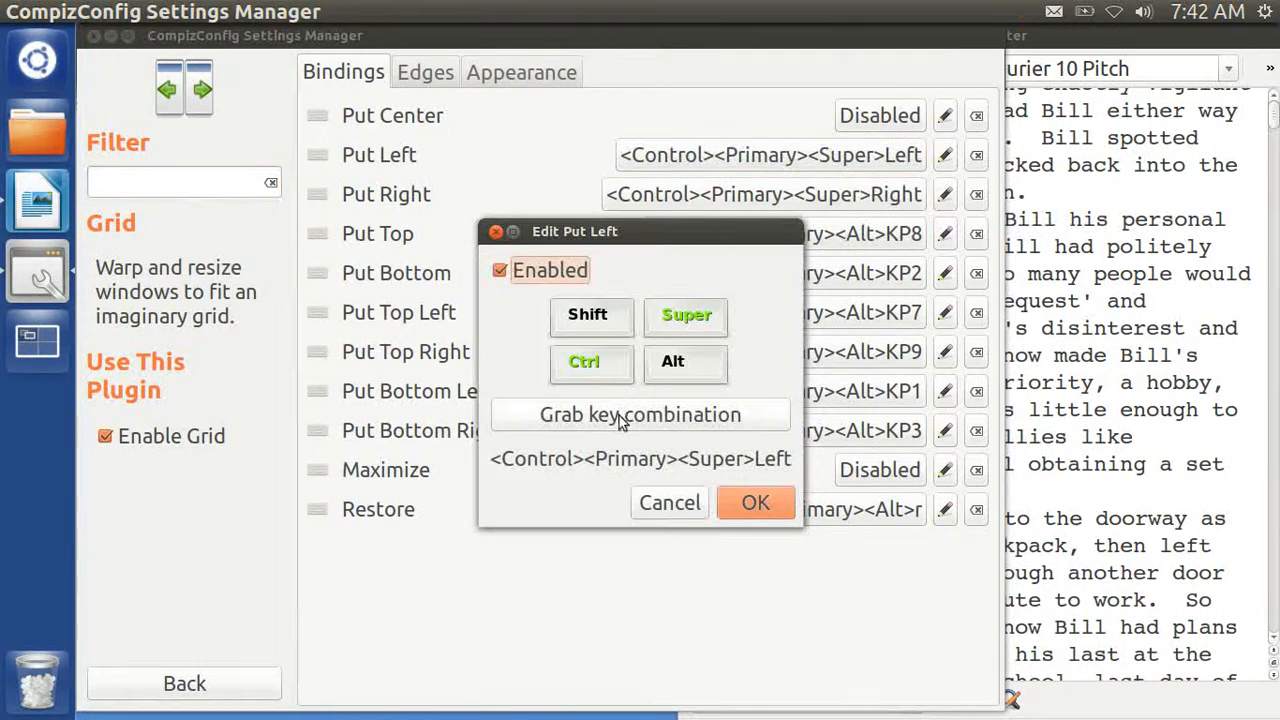
pyautogui.click(640, 414)
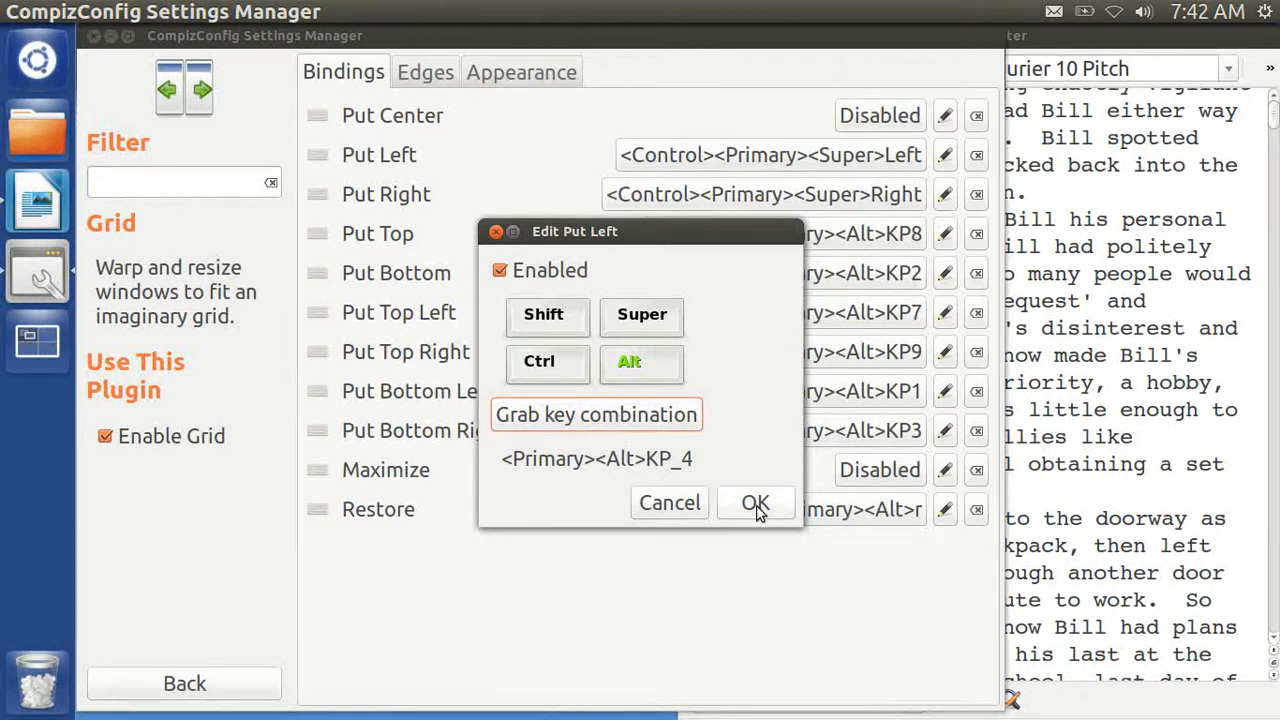
pyautogui.click(755, 503)
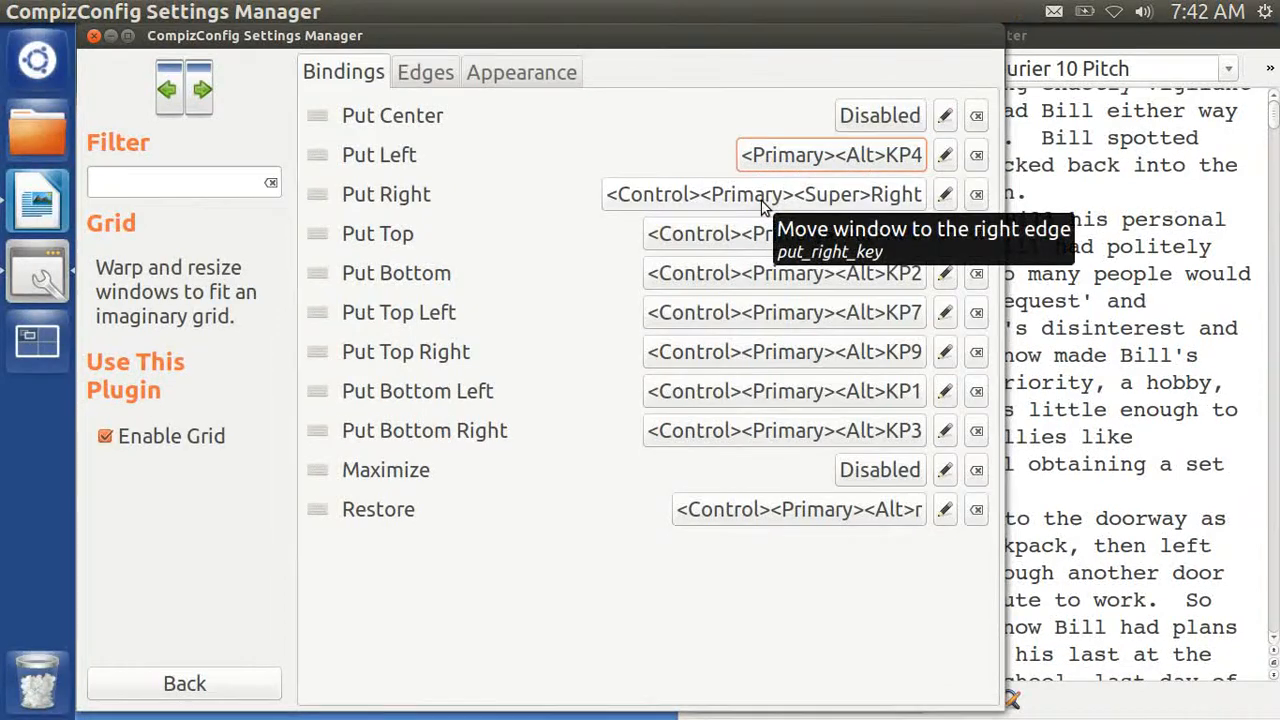
pyautogui.click(944, 194)
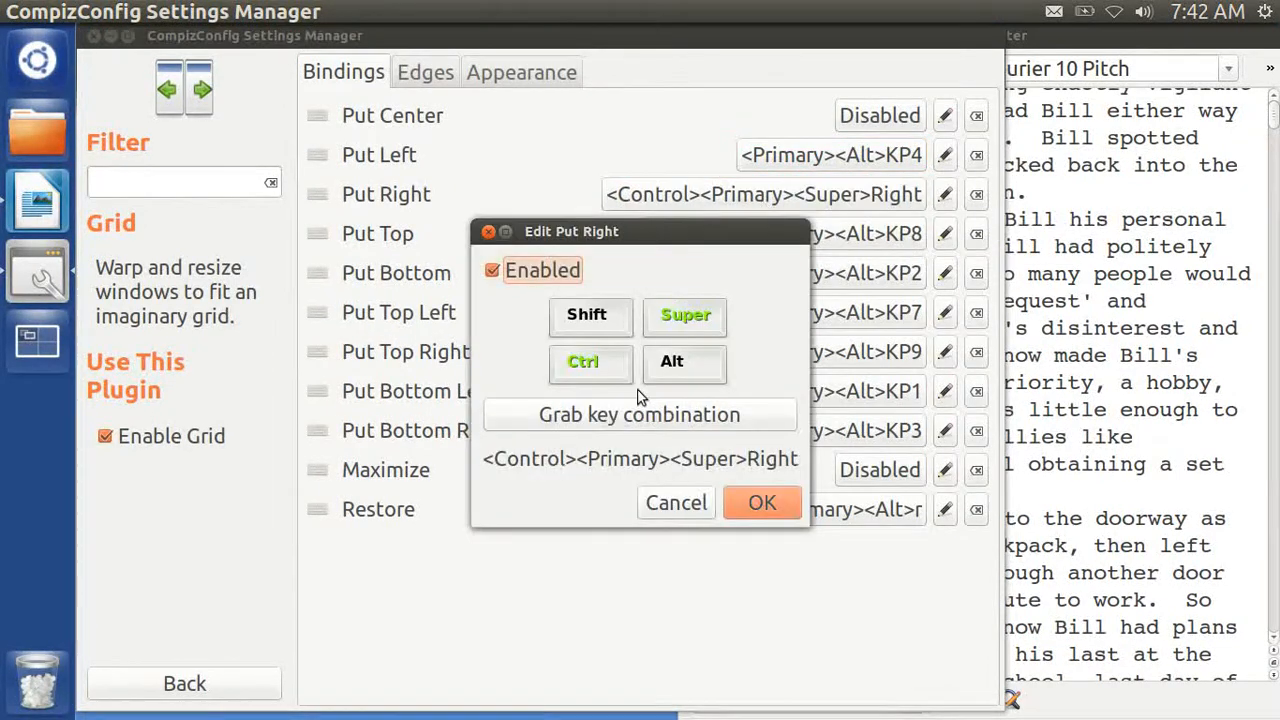
pyautogui.click(639, 414)
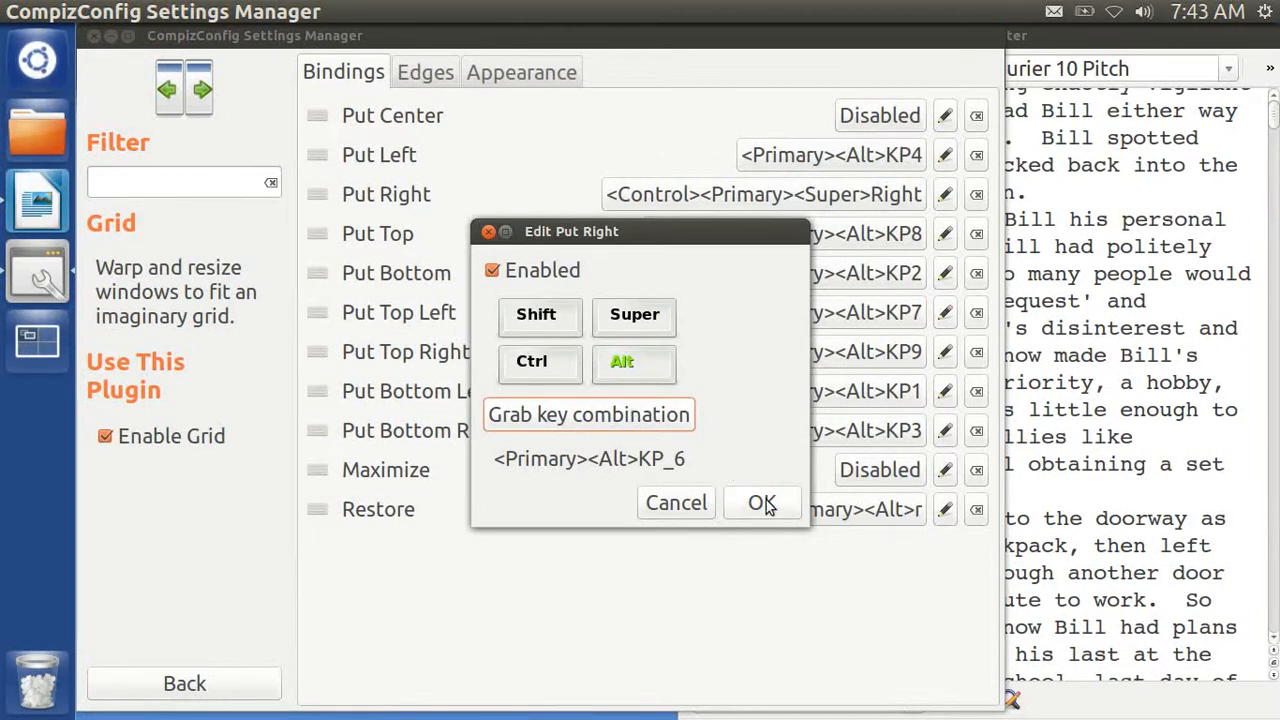
pyautogui.click(762, 502)
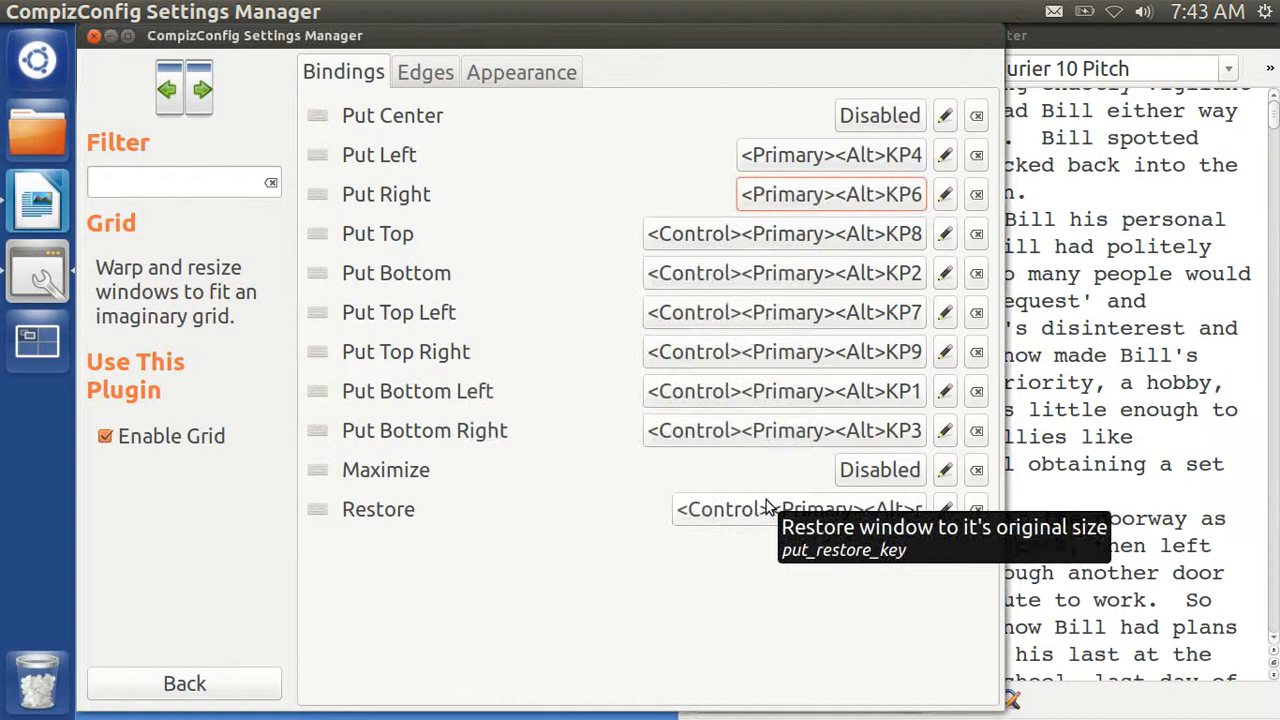
pyautogui.moveTo(790, 475)
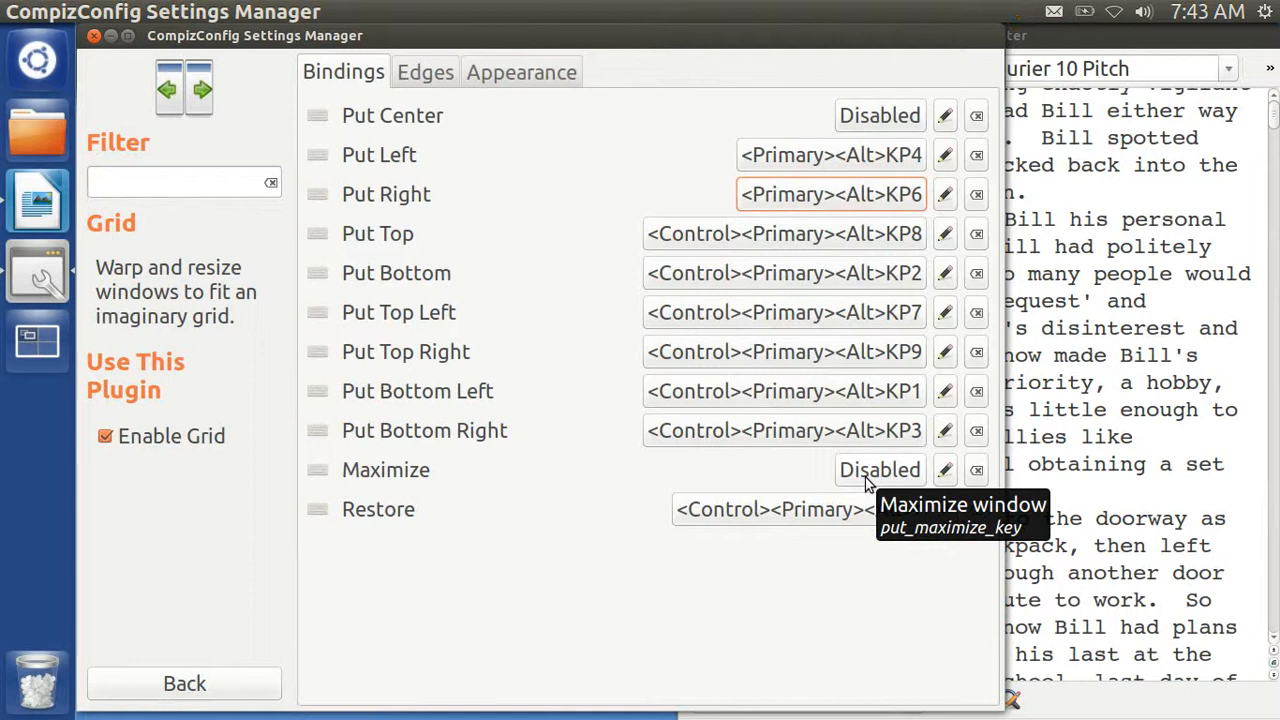
# Enable Grid's Maximize binding as Ctrl+Alt+KP5, then close CompizConfig Settings Manager
pyautogui.click(879, 470)
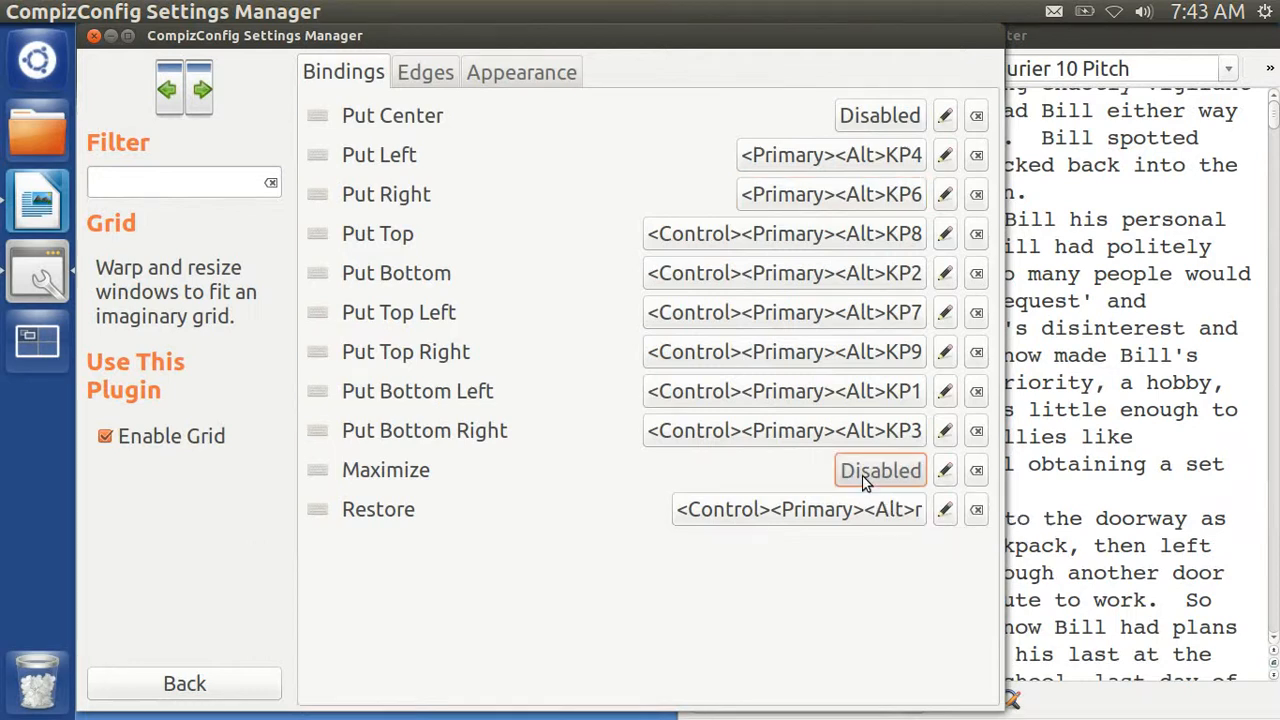
pyautogui.click(879, 470)
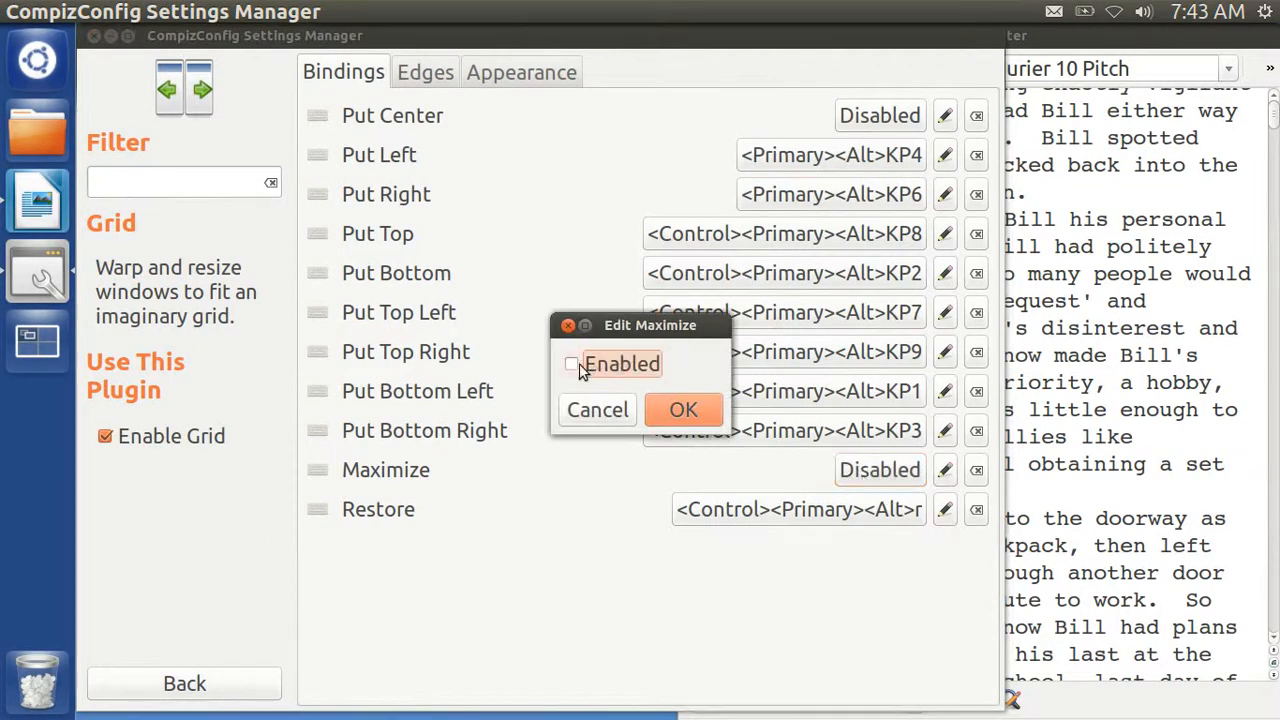
pyautogui.click(572, 364)
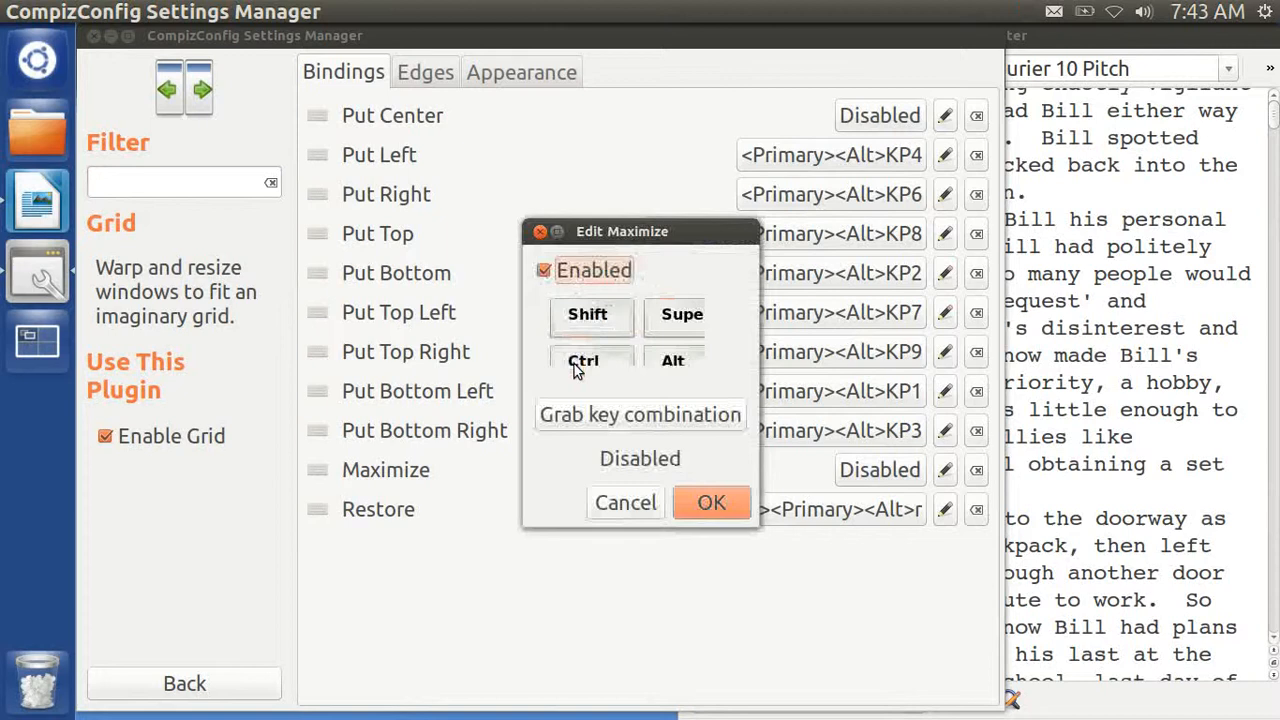
pyautogui.click(639, 414)
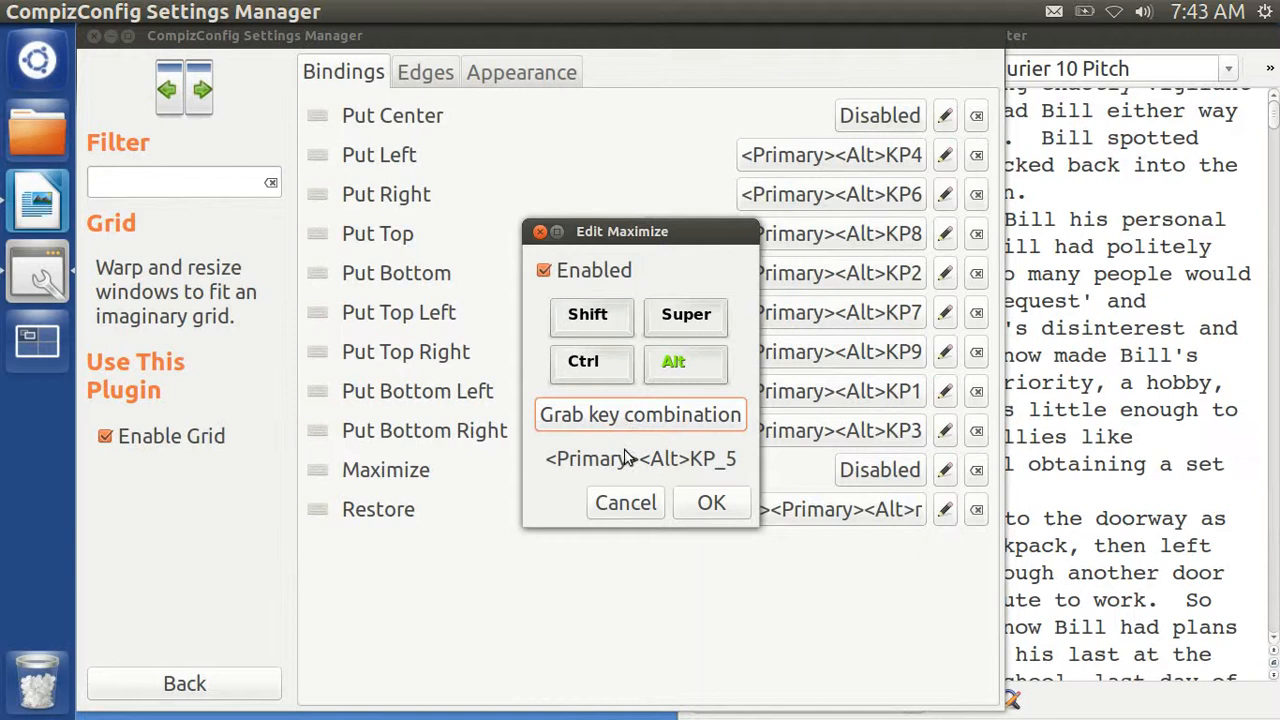
pyautogui.click(711, 502)
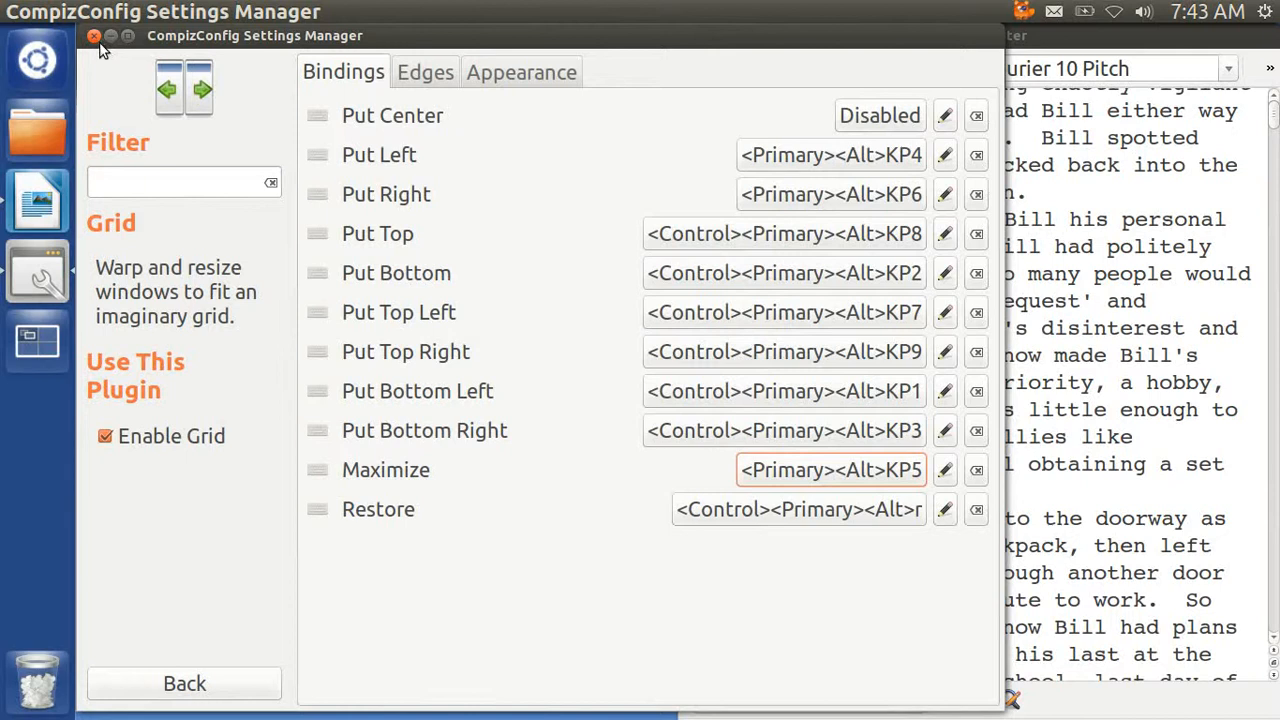
pyautogui.click(94, 36)
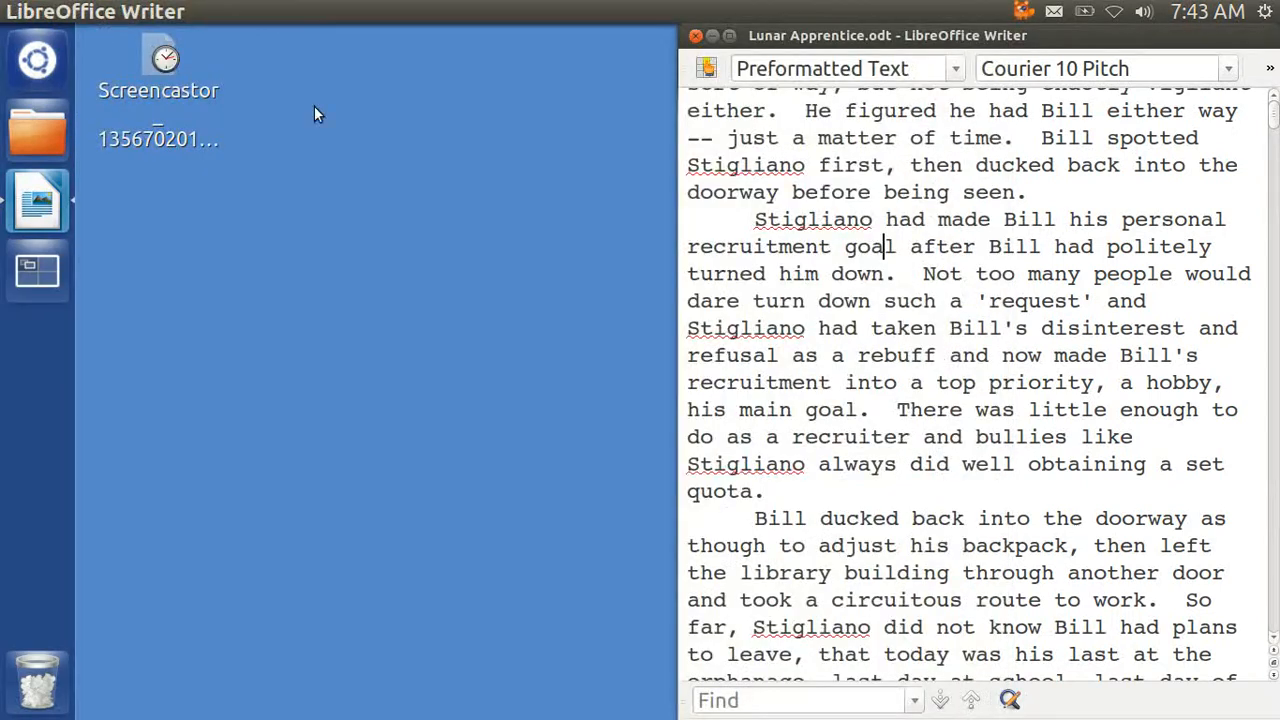
pyautogui.moveTo(866, 232)
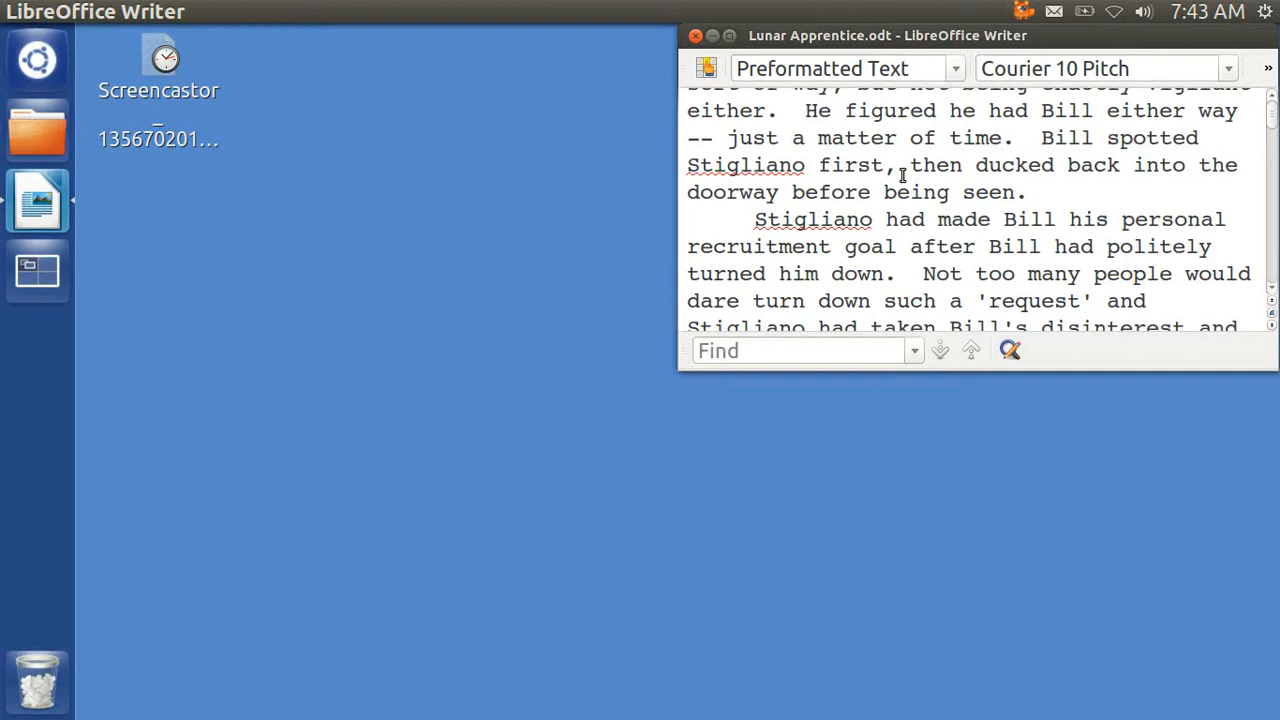
pyautogui.moveTo(1067, 143)
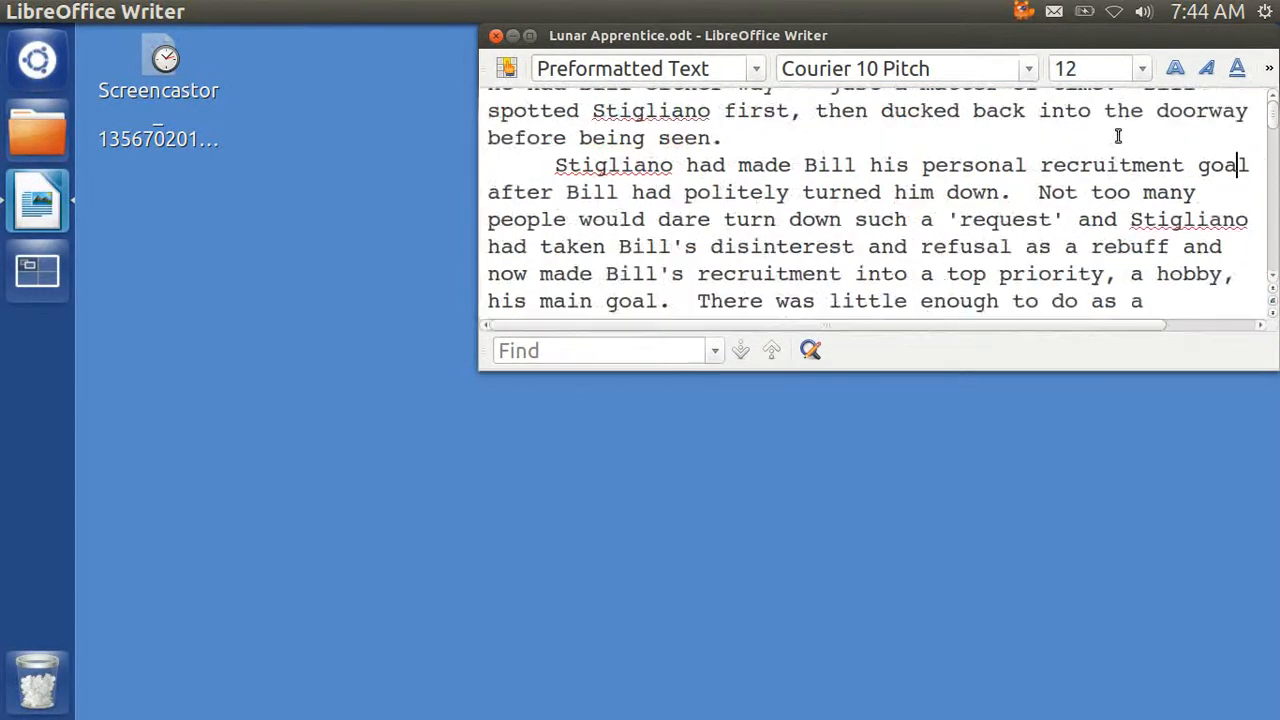
# Focus the Writer window and snap it to the left half with Ctrl+Alt+KP4
pyautogui.scroll(-3)
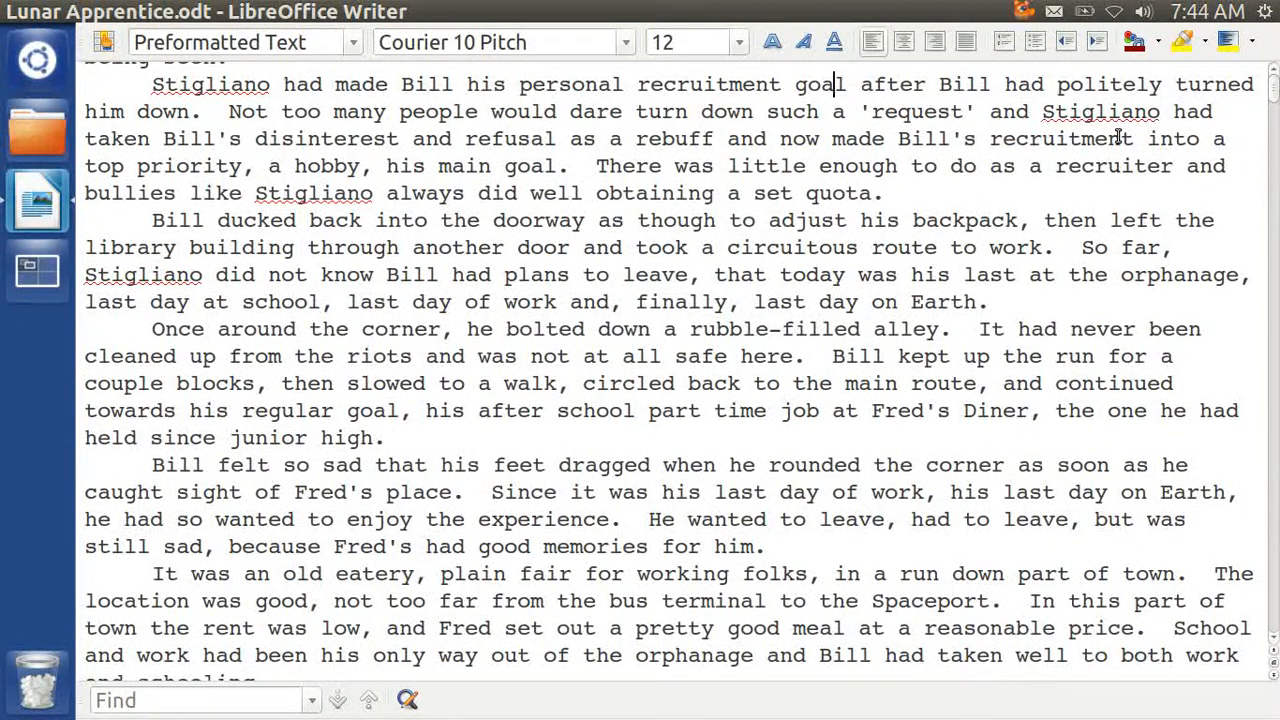
pyautogui.click(1224, 11)
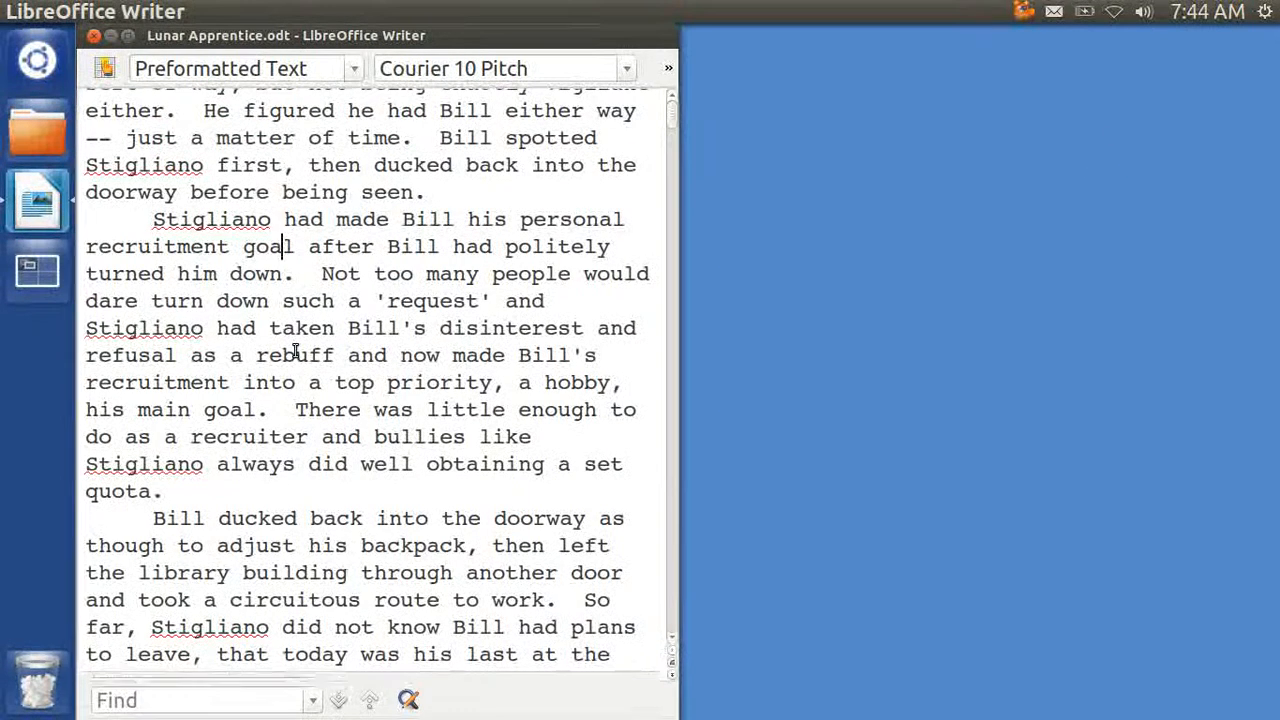
# Snap the Lunar Apprentice window into the top-left quarter with Ctrl+Alt+KP7
pyautogui.scroll(-3)
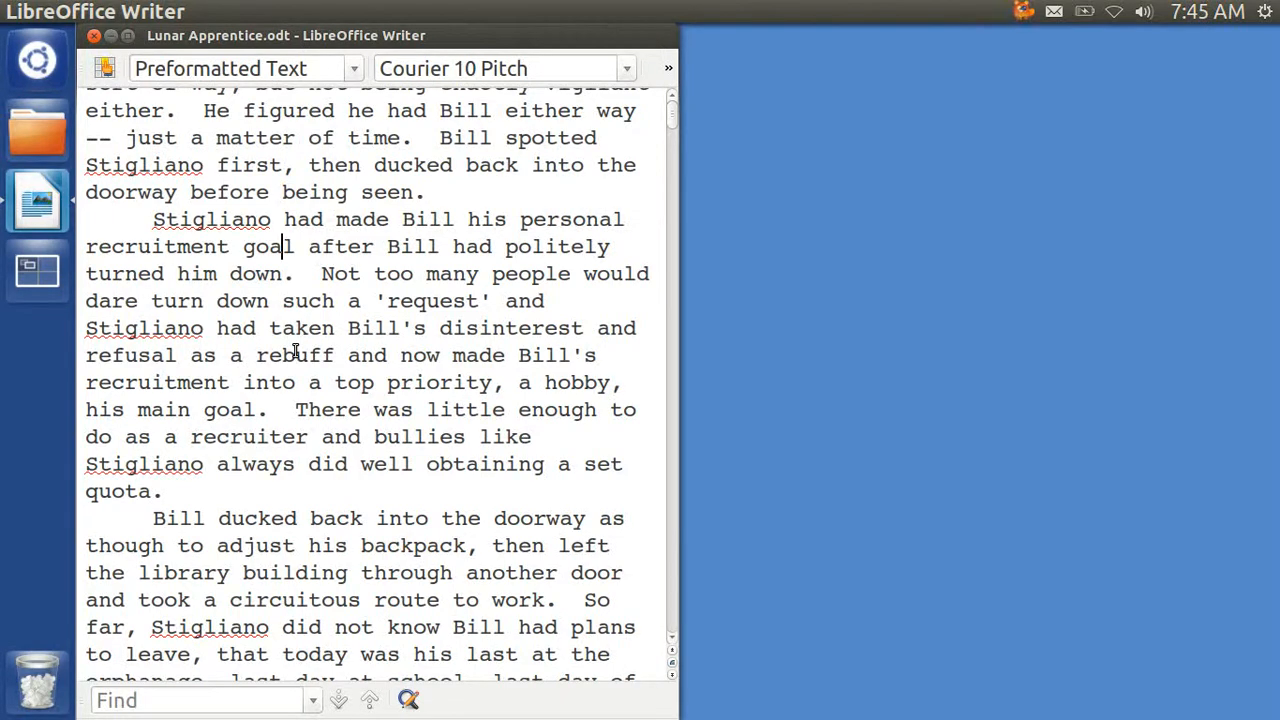
pyautogui.press('F5')
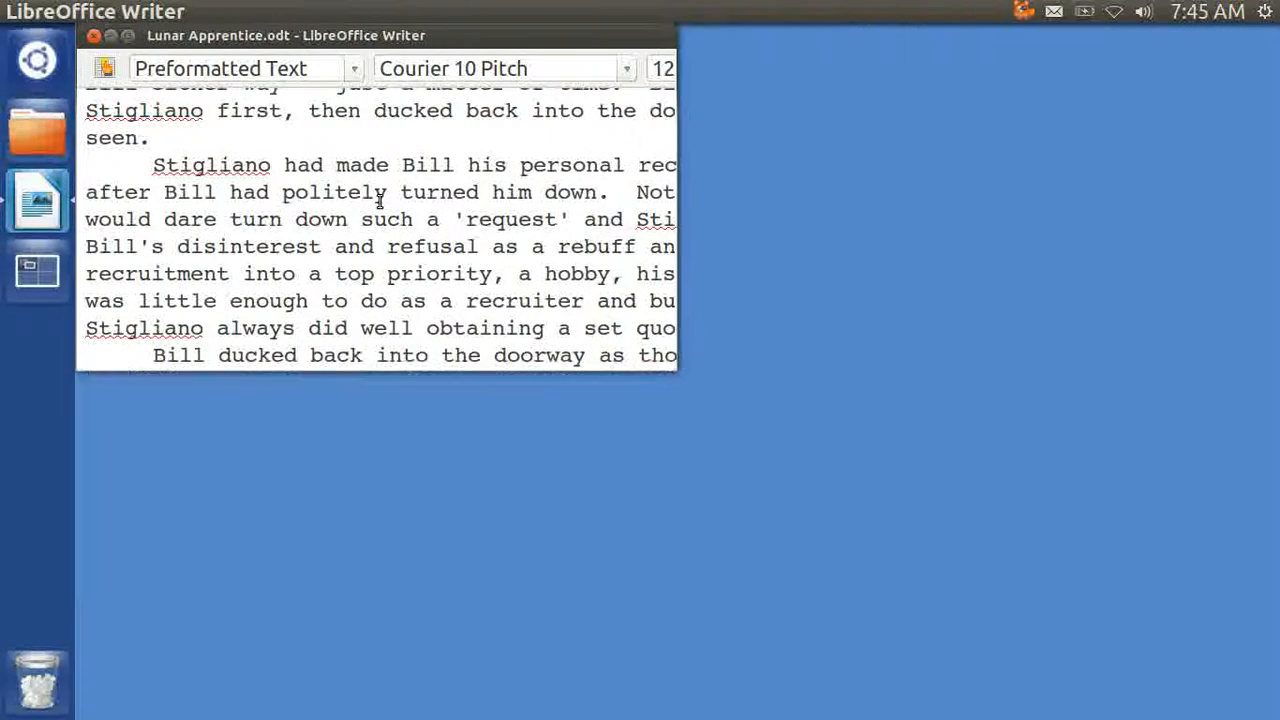
pyautogui.press('ctrl+f')
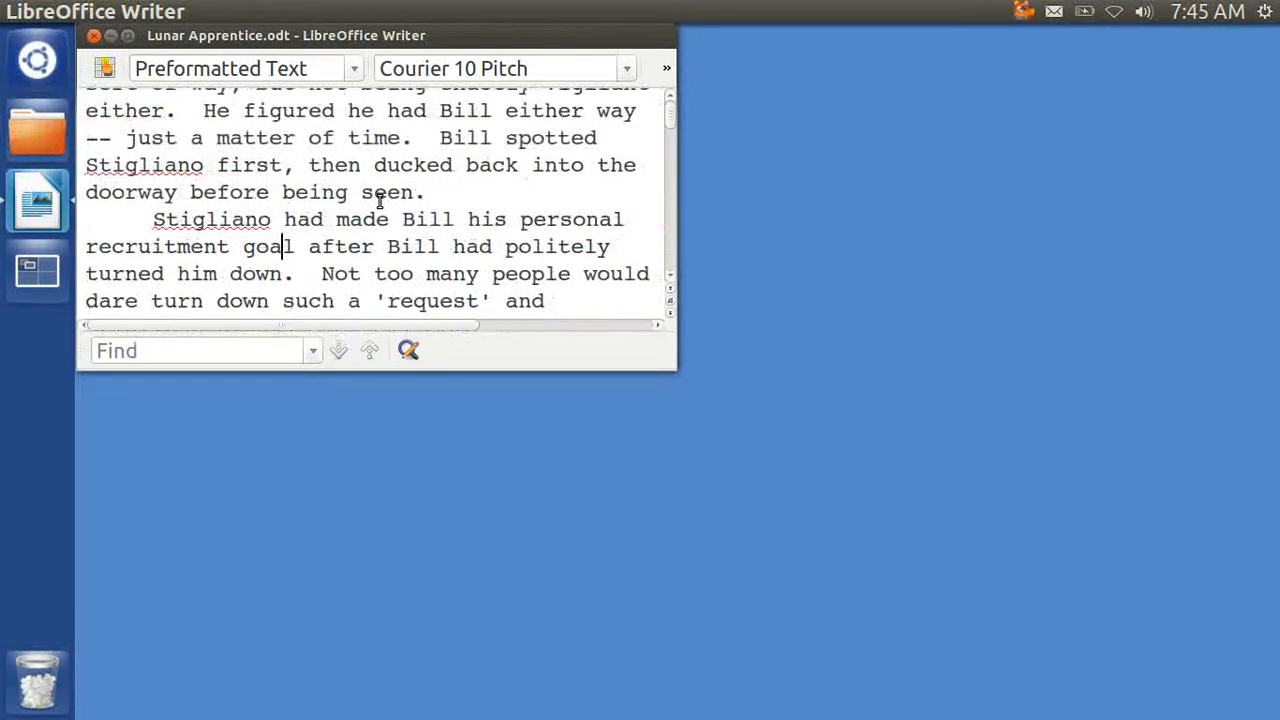
pyautogui.scroll(-3)
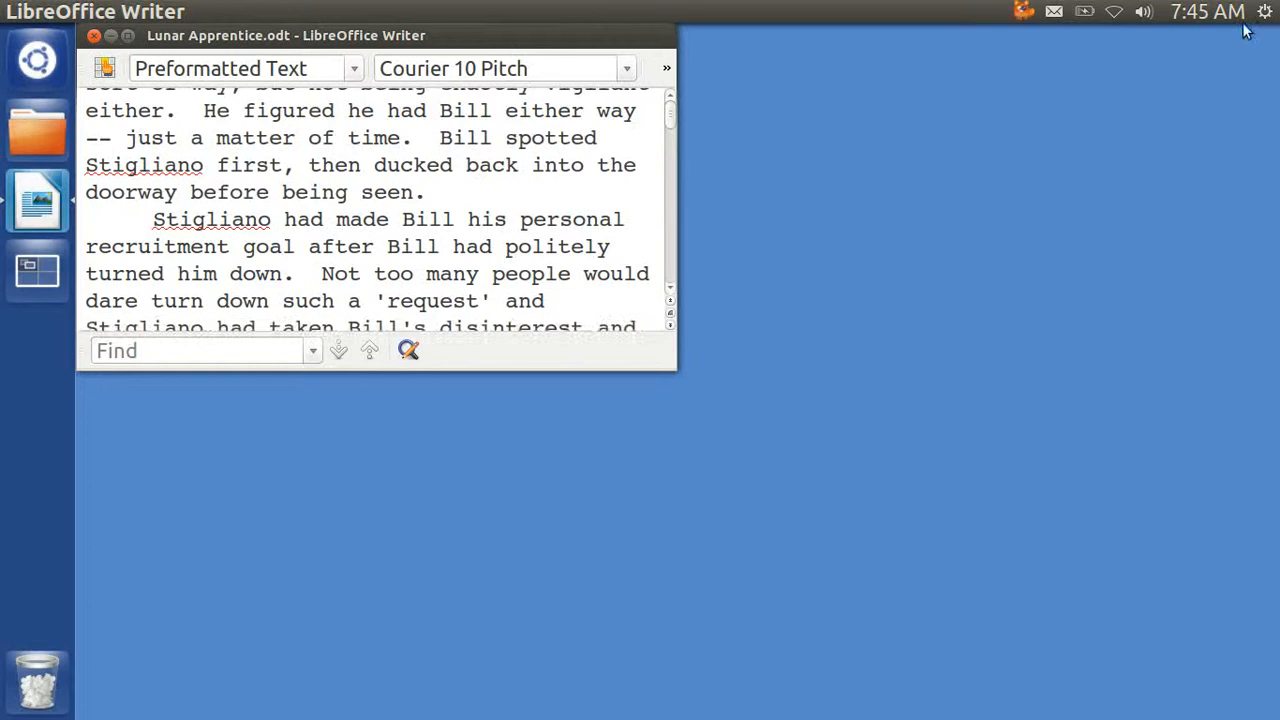
pyautogui.click(1264, 11)
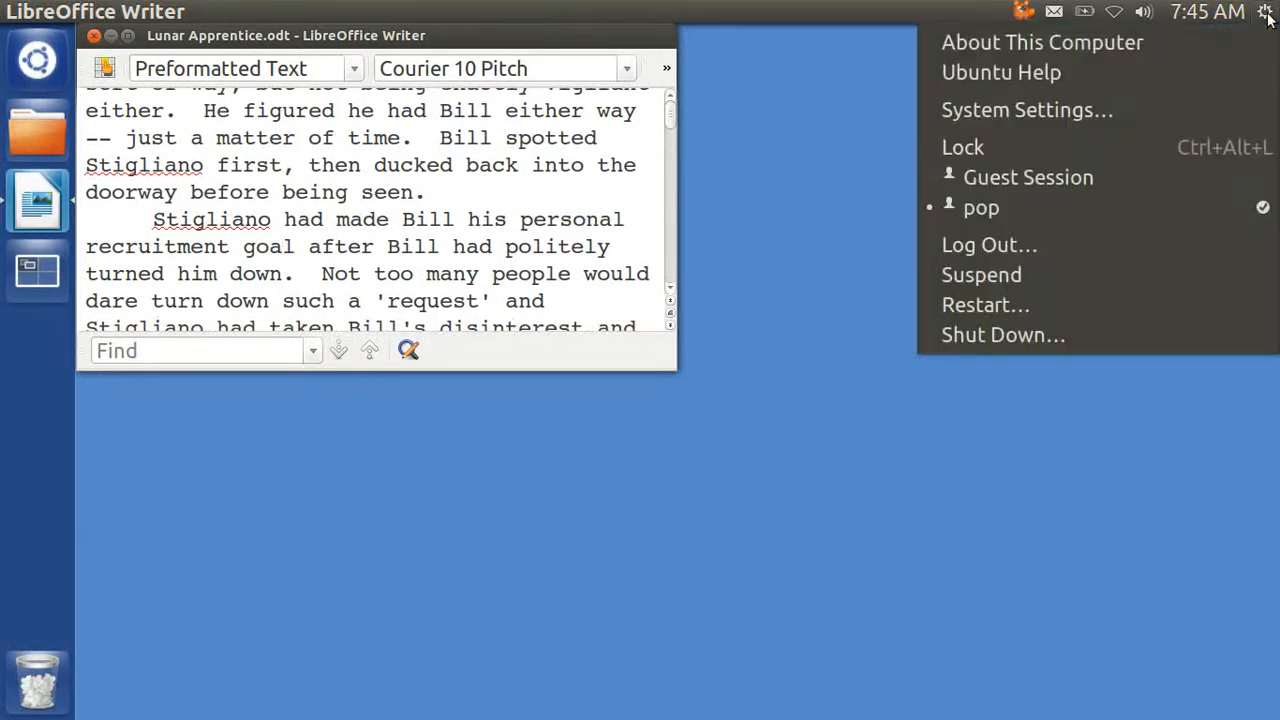
pyautogui.moveTo(1027, 110)
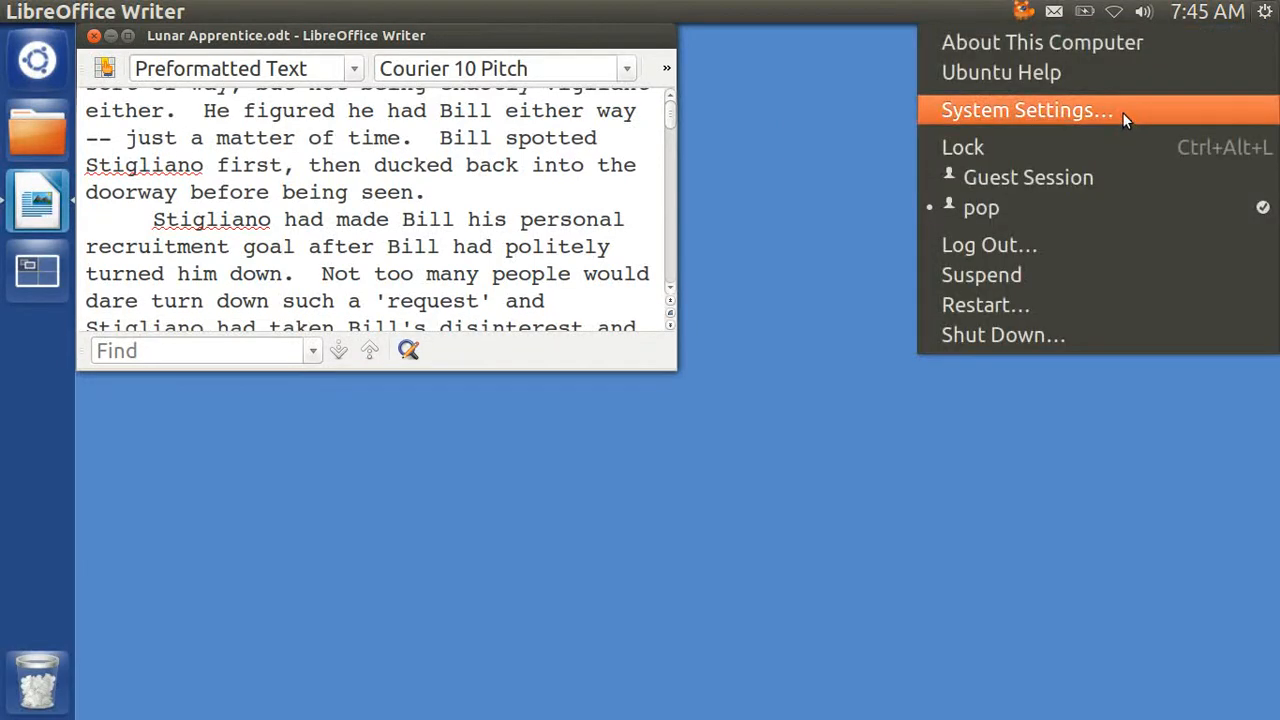
pyautogui.click(1026, 110)
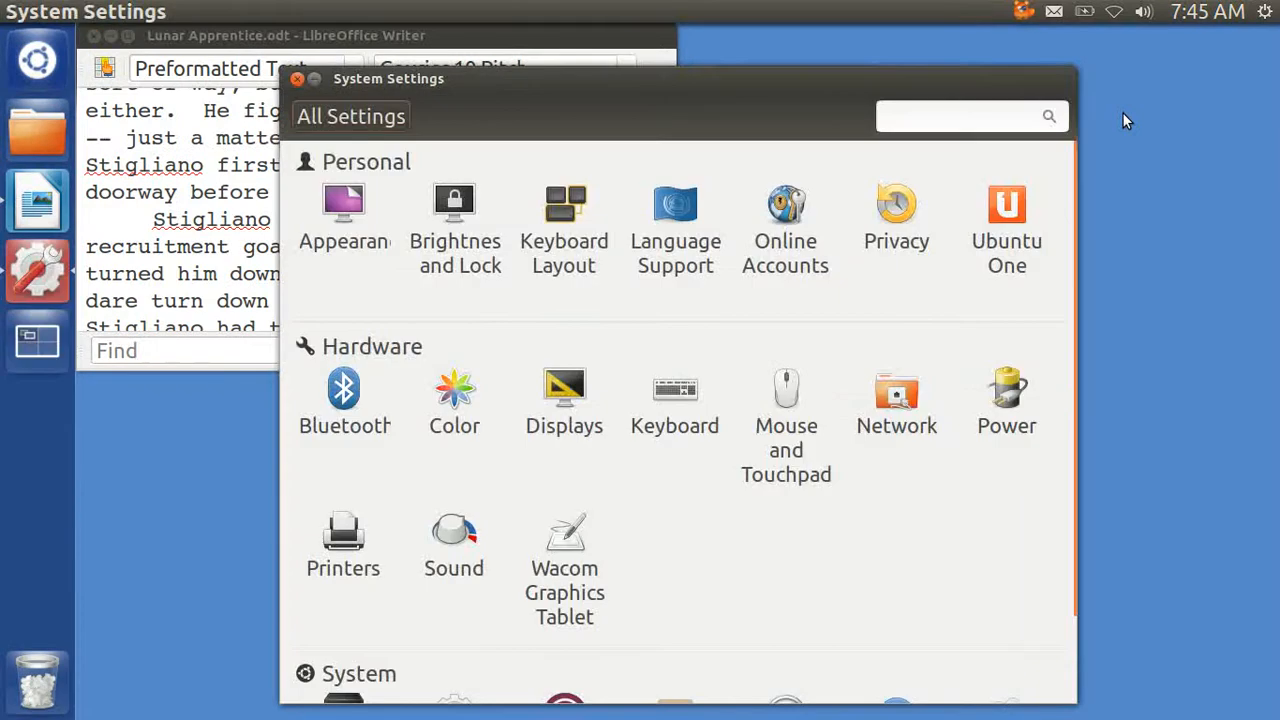
pyautogui.moveTo(678, 400)
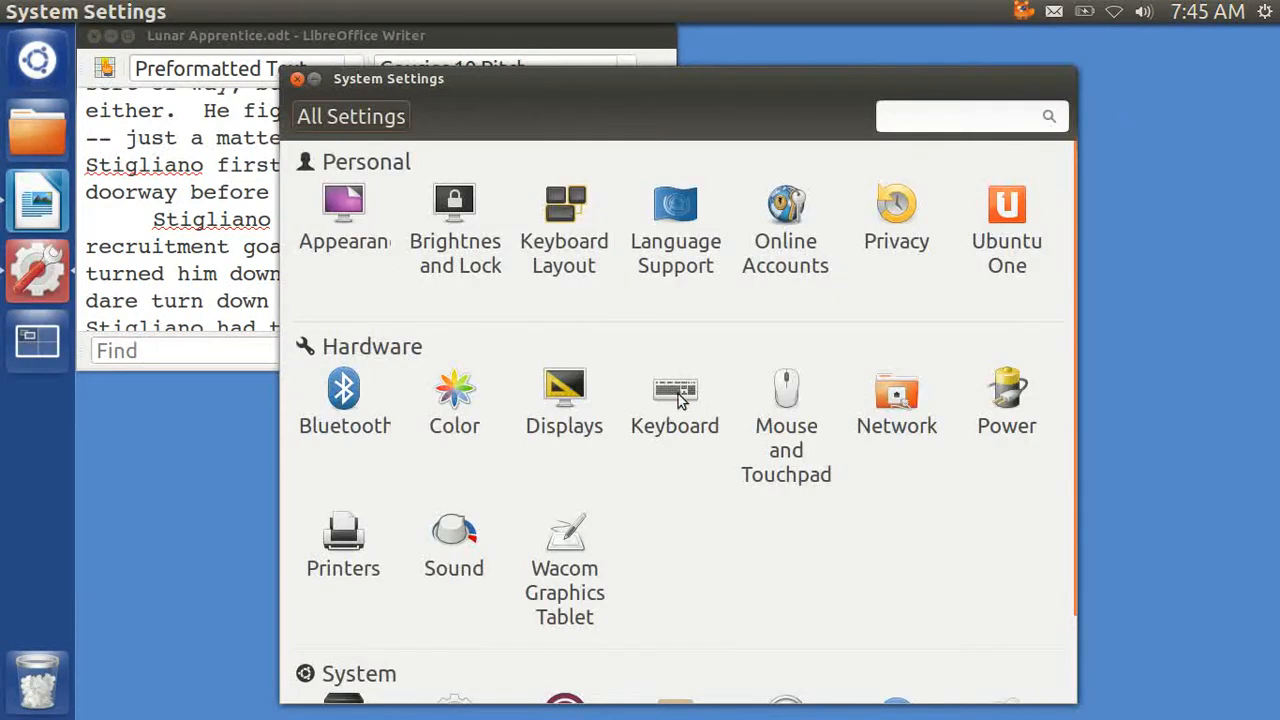
pyautogui.click(674, 390)
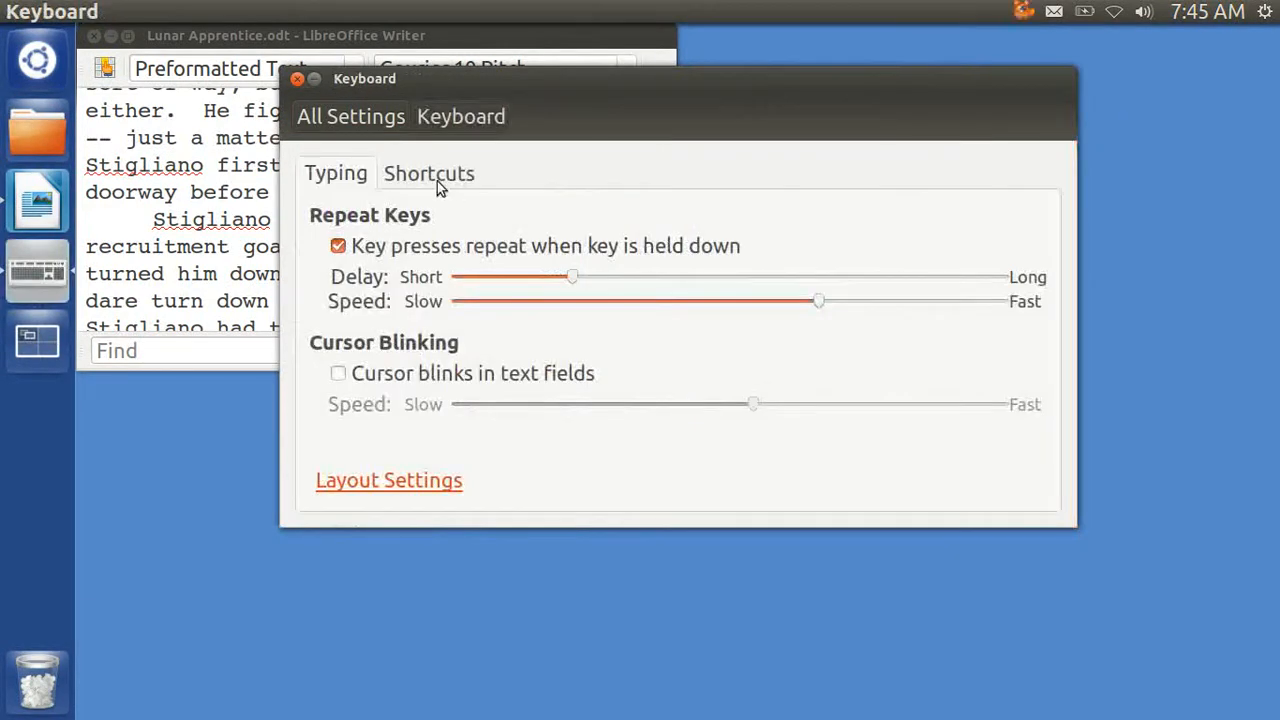
pyautogui.click(427, 173)
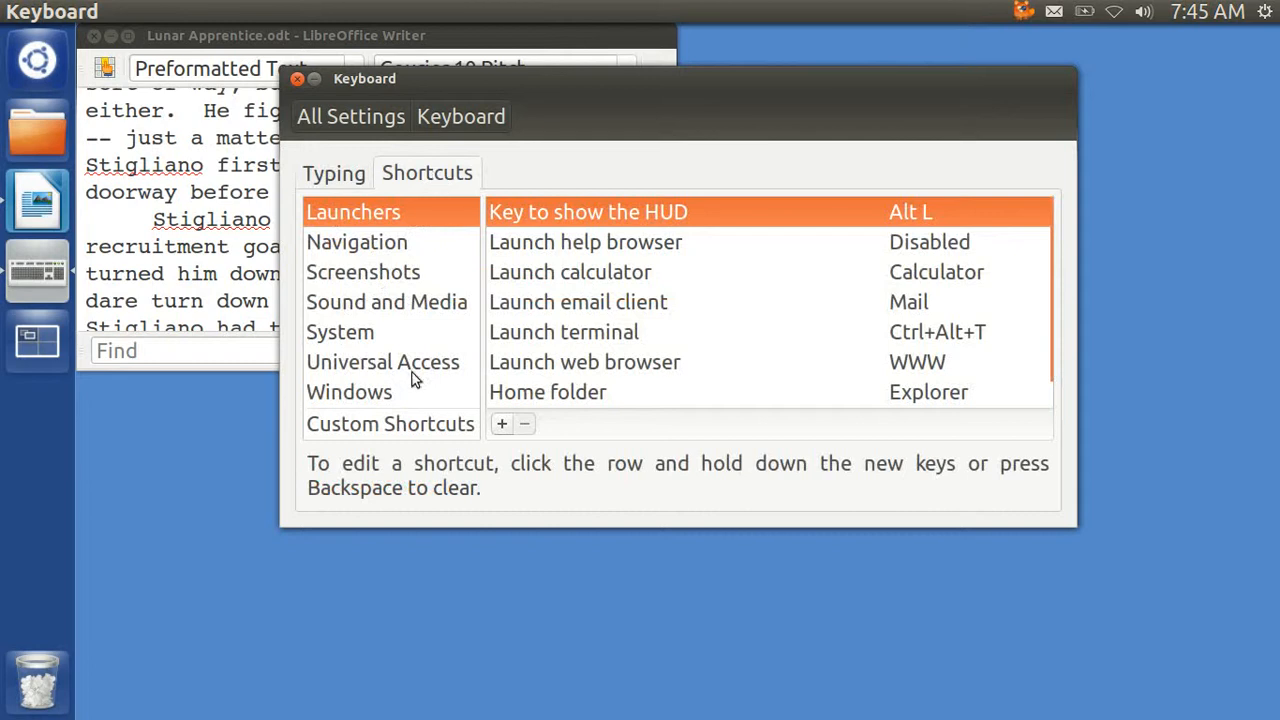
pyautogui.click(349, 391)
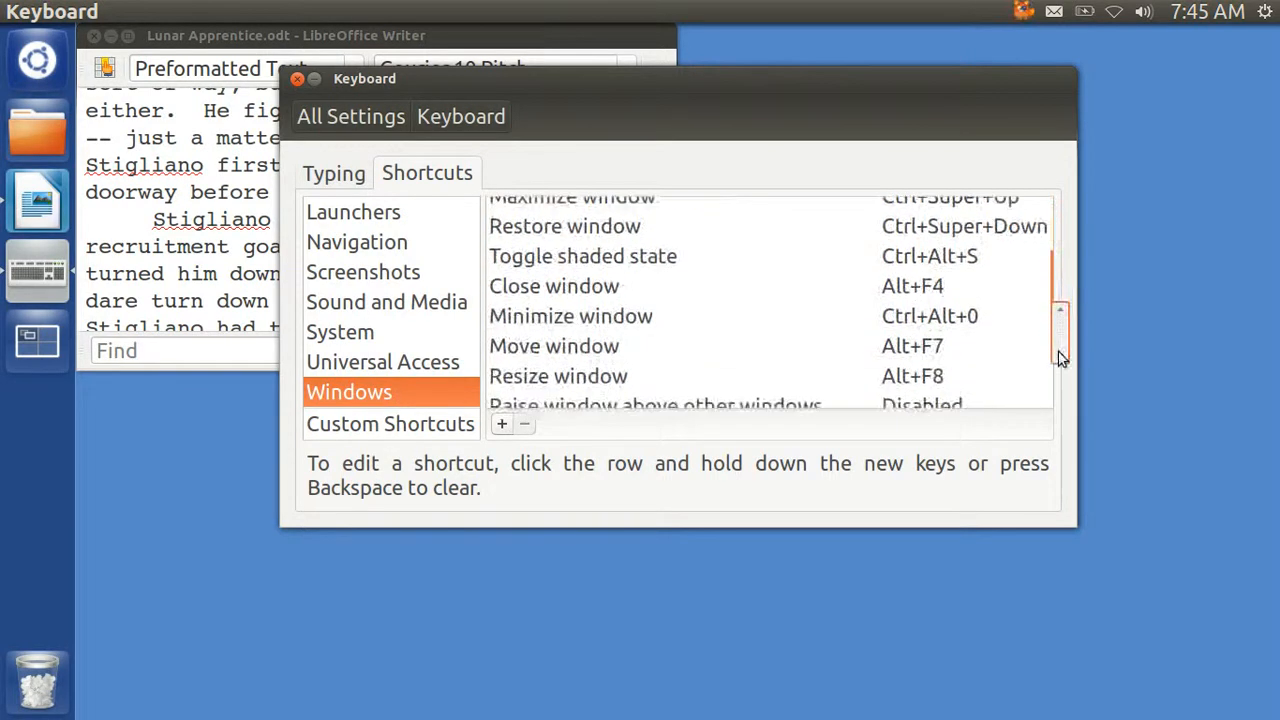
pyautogui.scroll(-3)
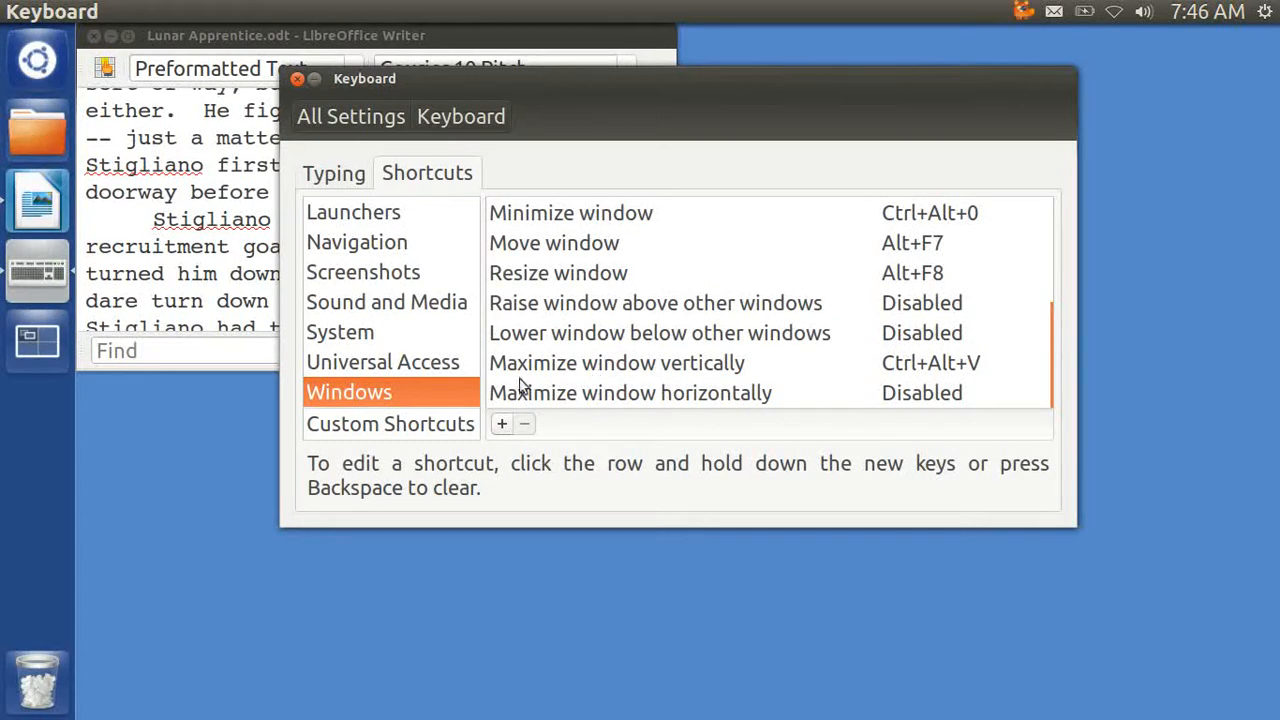
pyautogui.moveTo(763, 374)
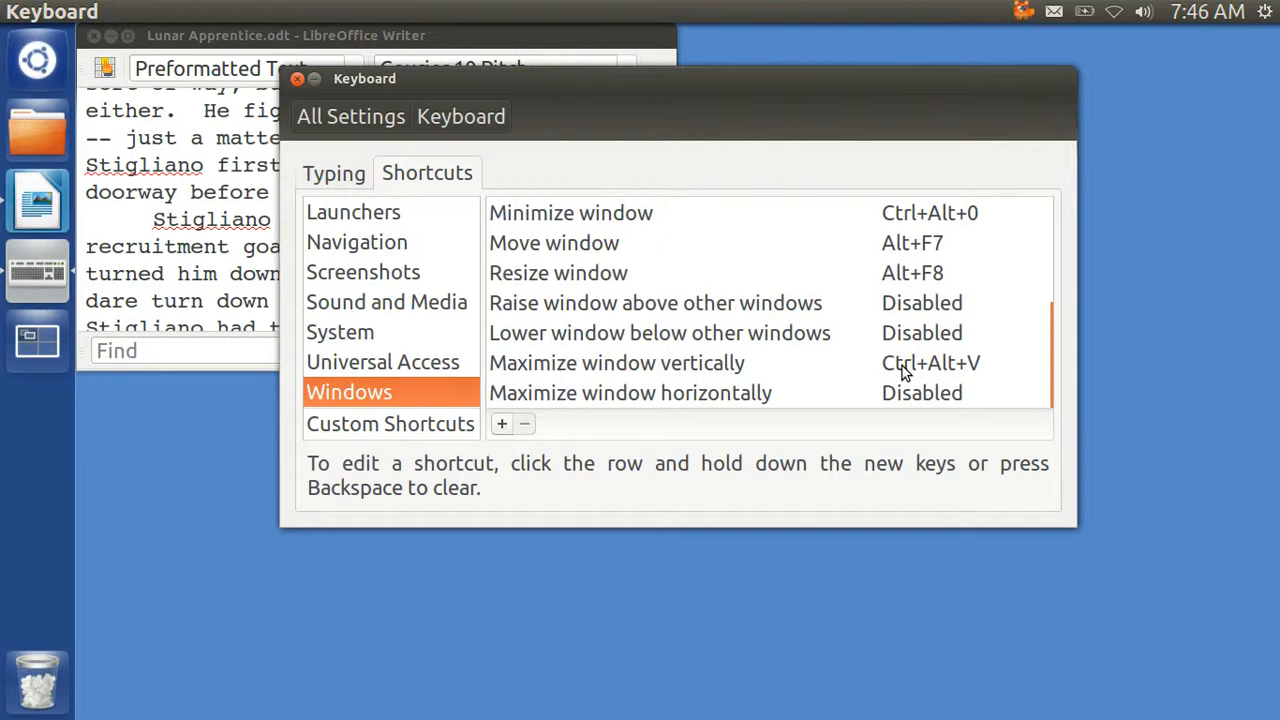
pyautogui.moveTo(708, 373)
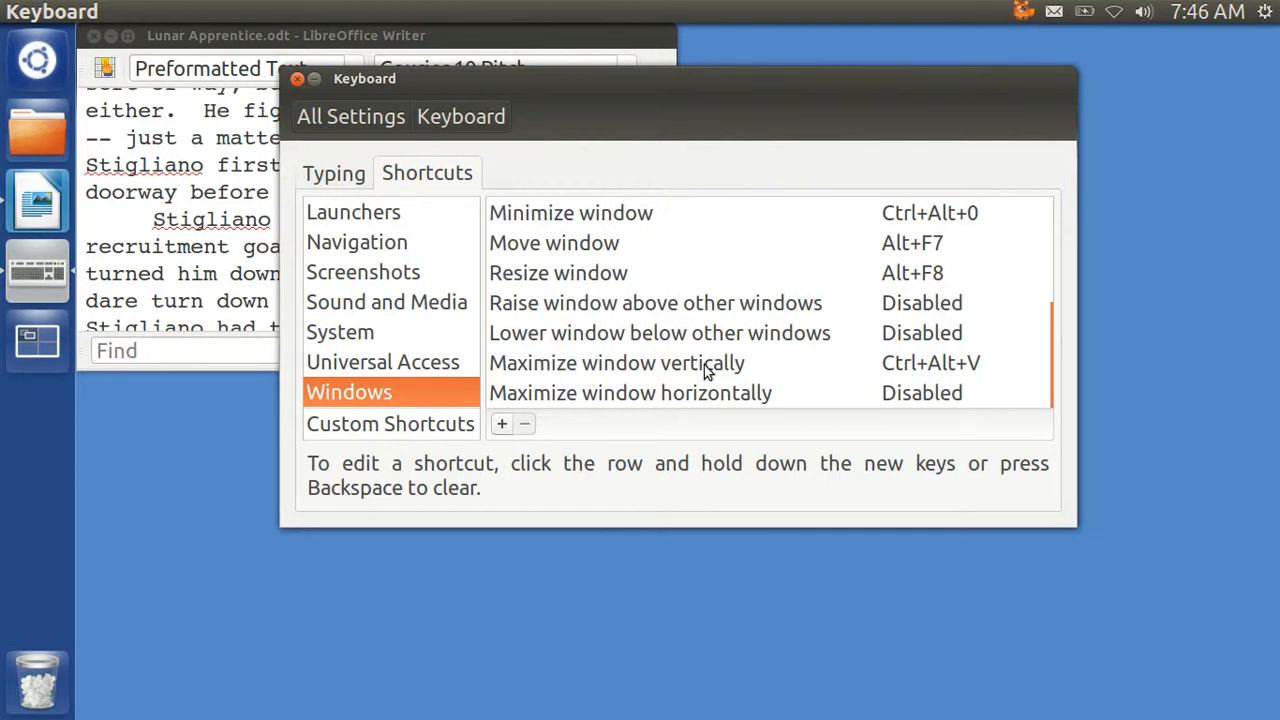
pyautogui.click(616, 362)
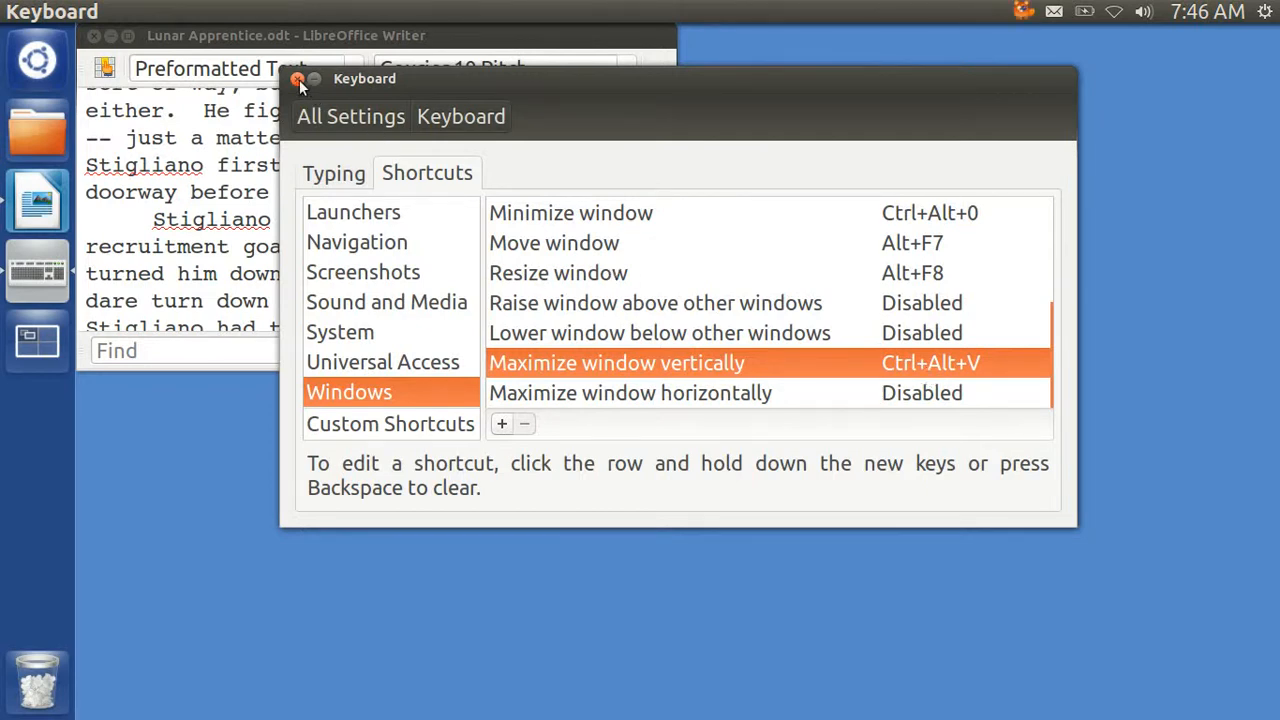
pyautogui.click(298, 79)
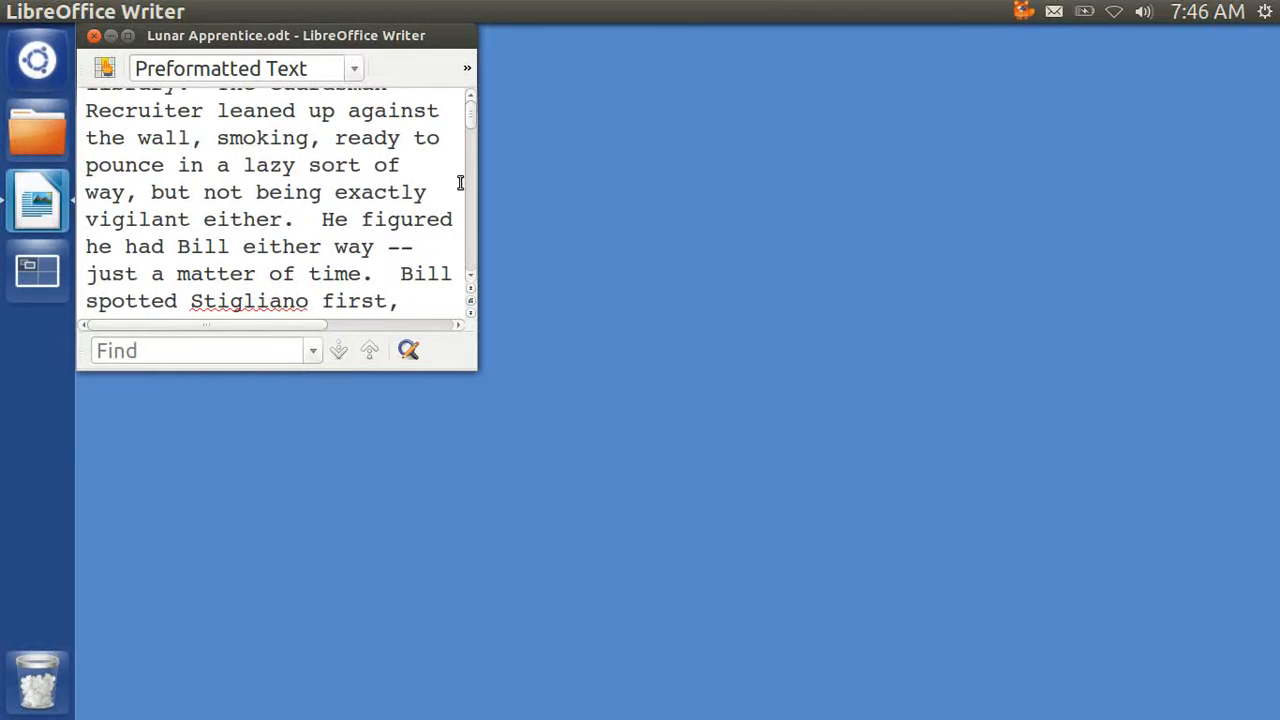
# Maximize Writer vertically and open the Navigator with F5 to list chapter headings
pyautogui.scroll(-3)
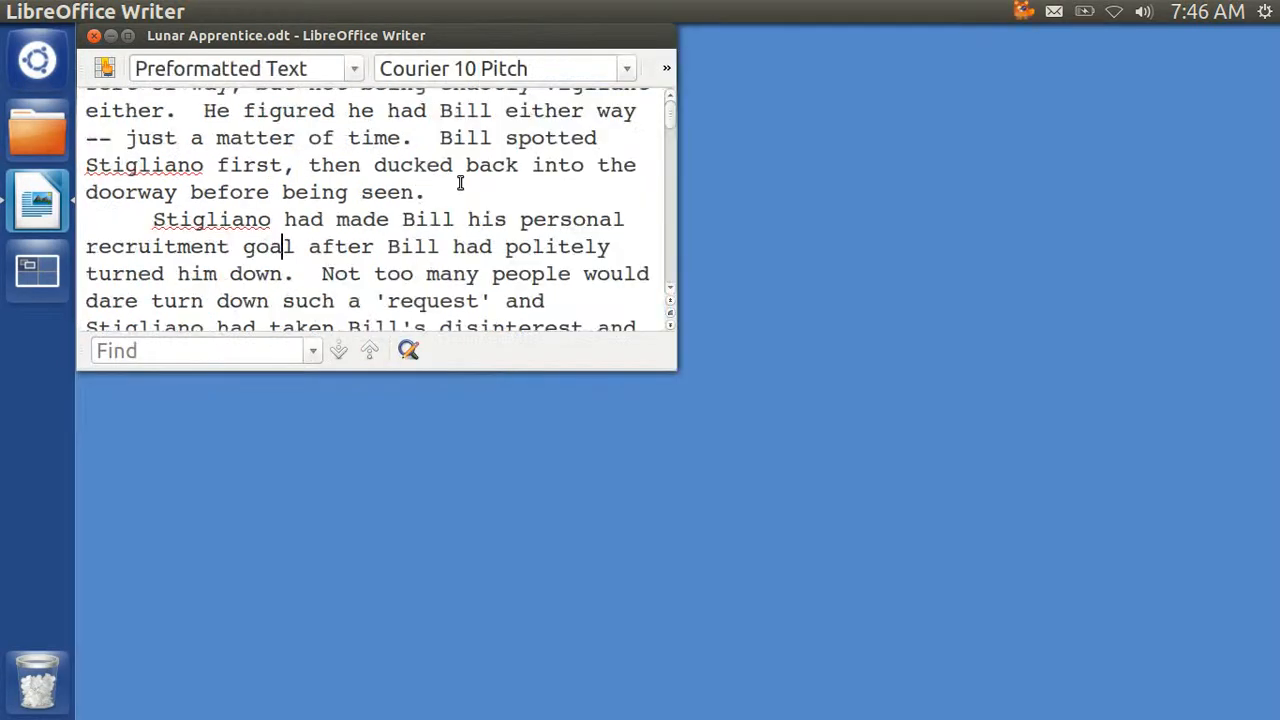
pyautogui.moveTo(377, 175)
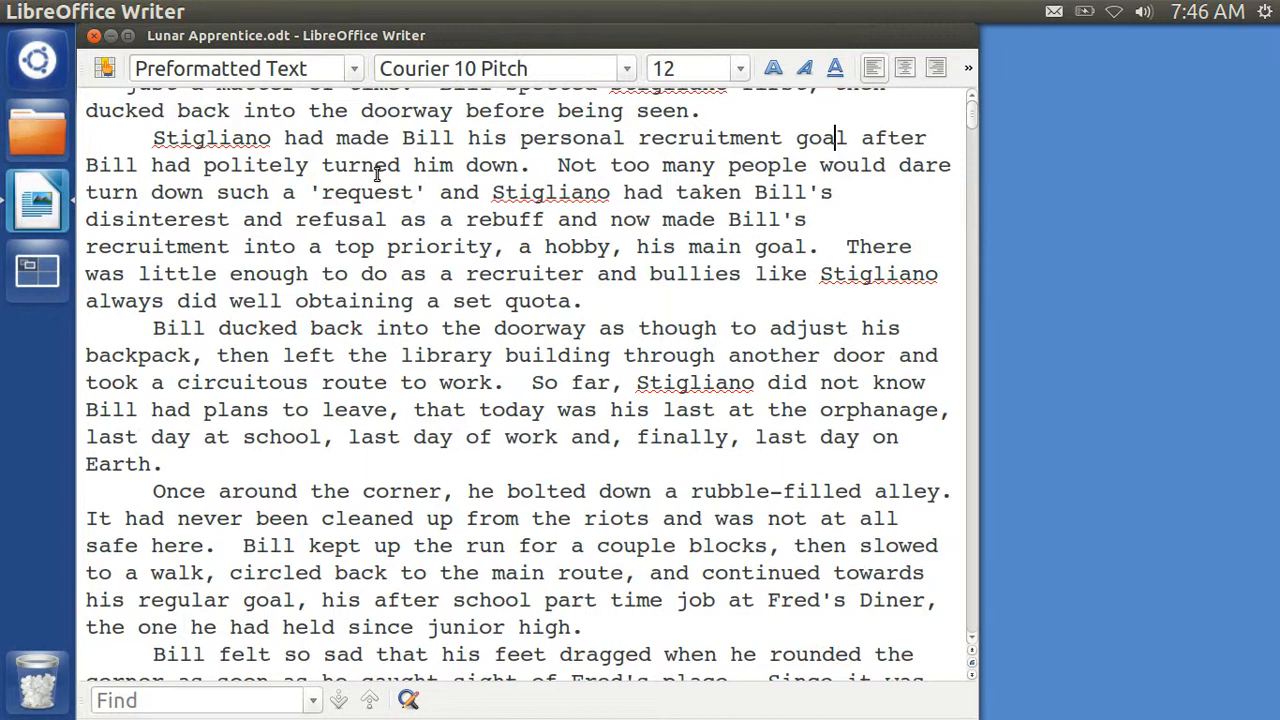
pyautogui.press('F5')
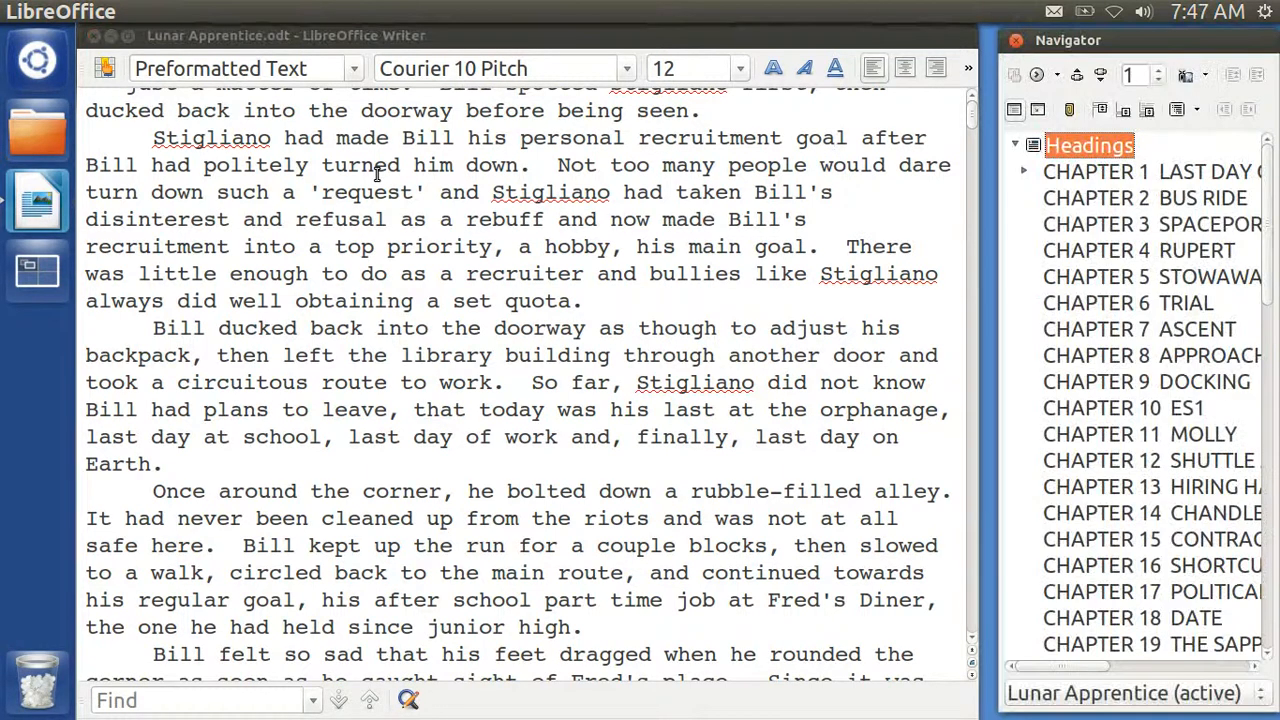